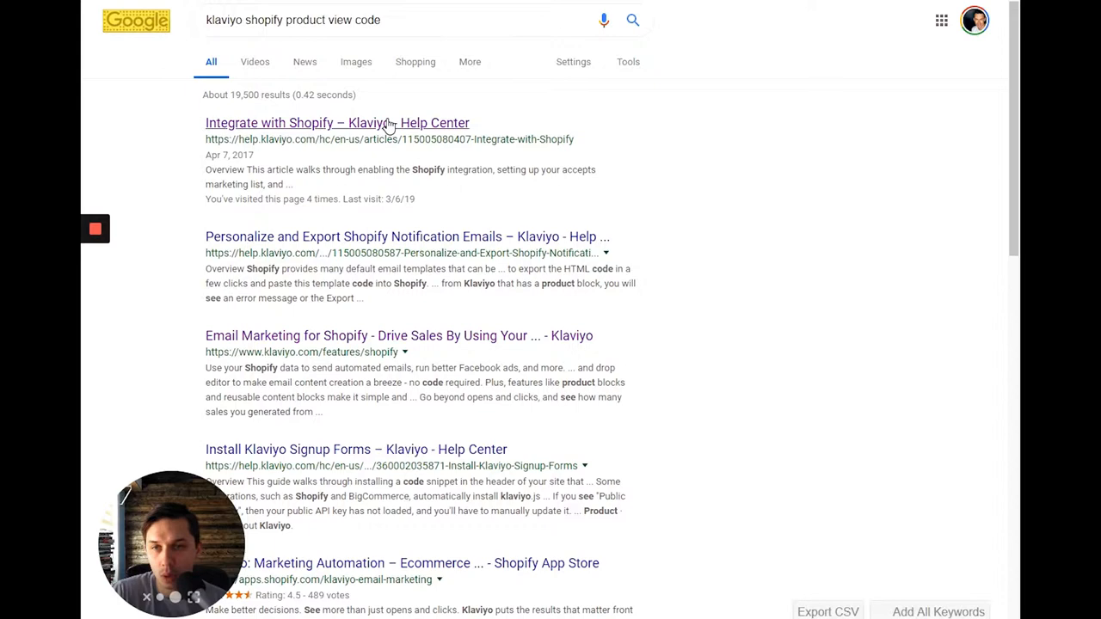
View the Integrate with Shopify article's Add Web Tracking to Your Shopify Store section.
{"action": "left_click", "coordinate": [336, 122]}
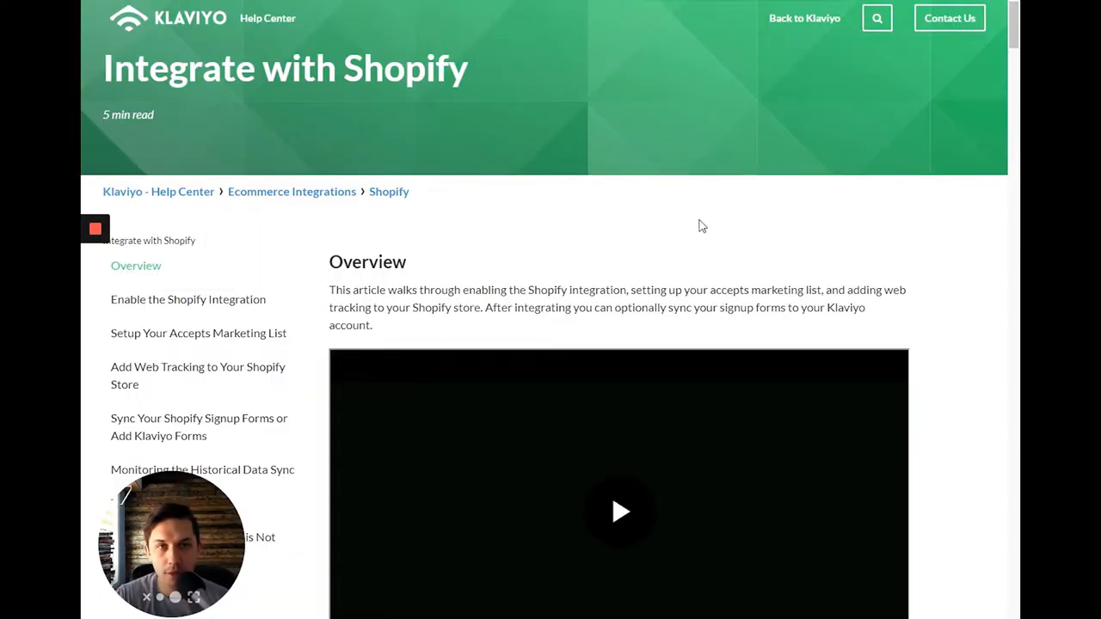
{"action": "scroll", "scroll_direction": "down", "scroll_amount": 3}
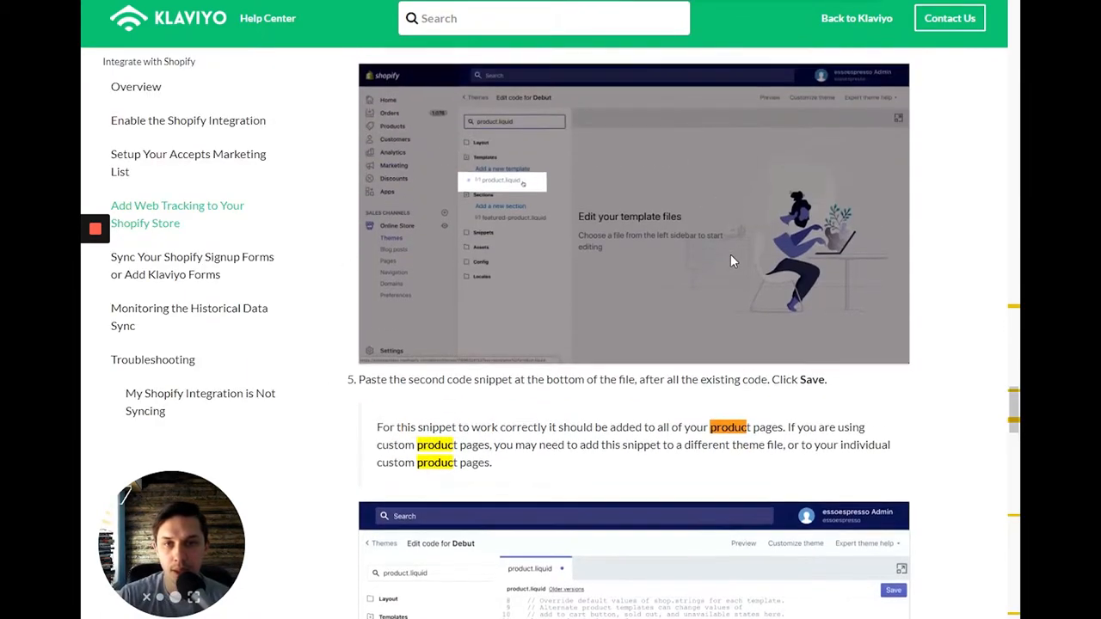
{"action": "scroll", "scroll_direction": "up", "scroll_amount": 3}
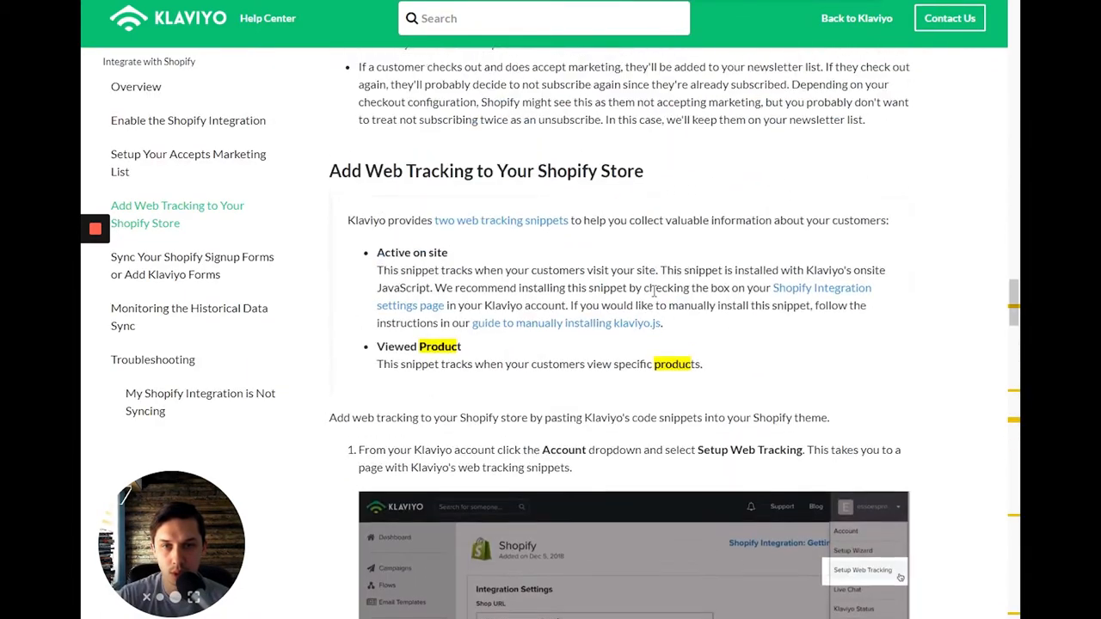
{"action": "scroll", "scroll_direction": "down", "scroll_amount": 3}
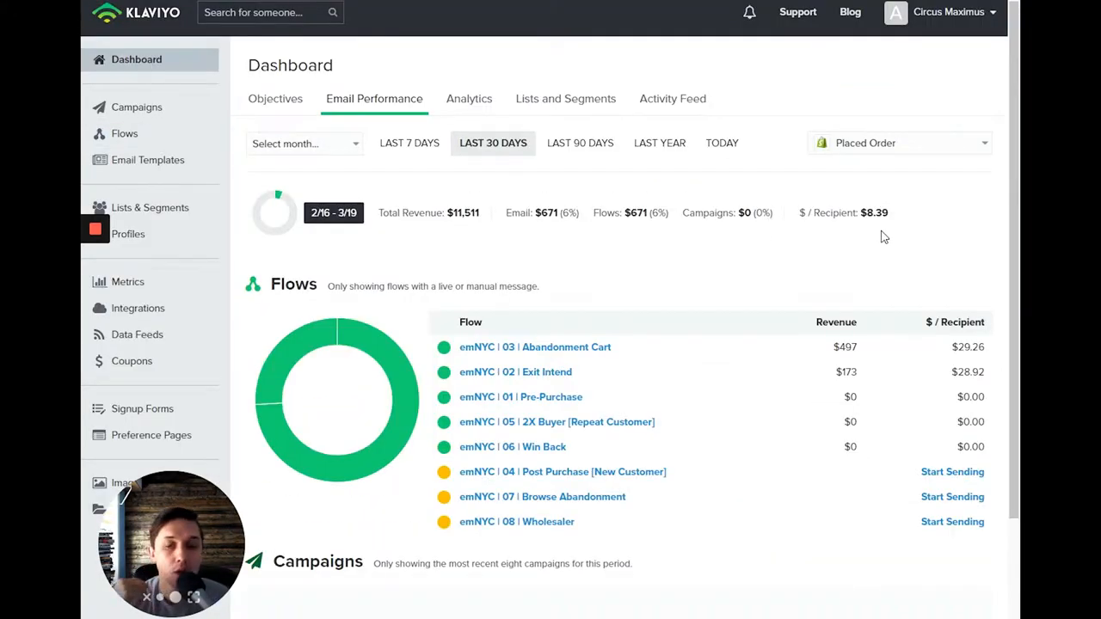
{"action": "mouse_move", "coordinate": [865, 226]}
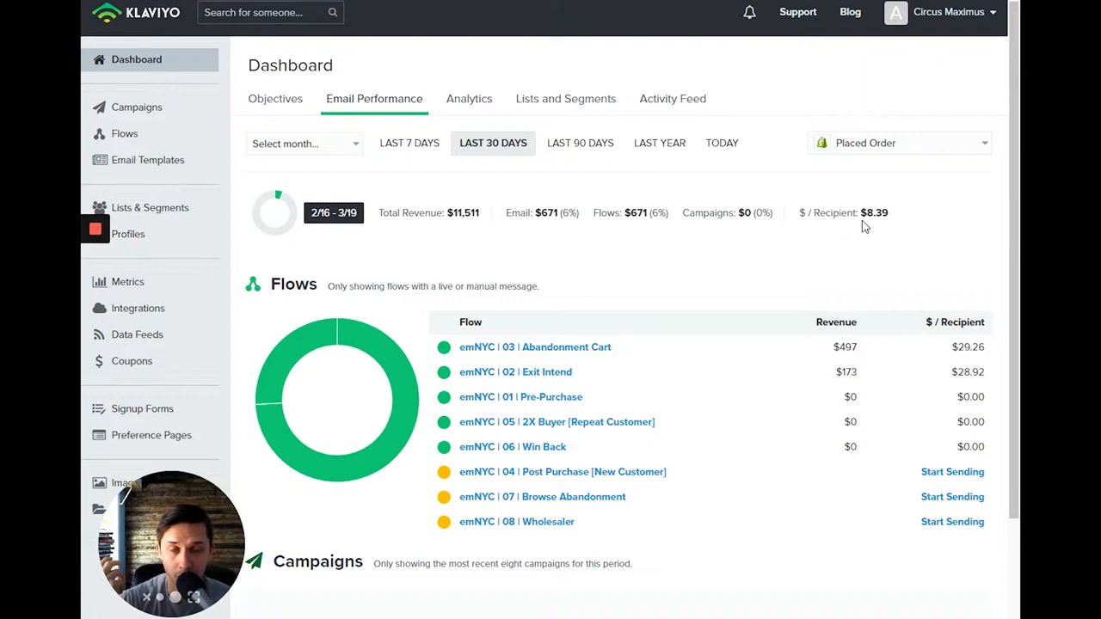
{"action": "mouse_move", "coordinate": [697, 63]}
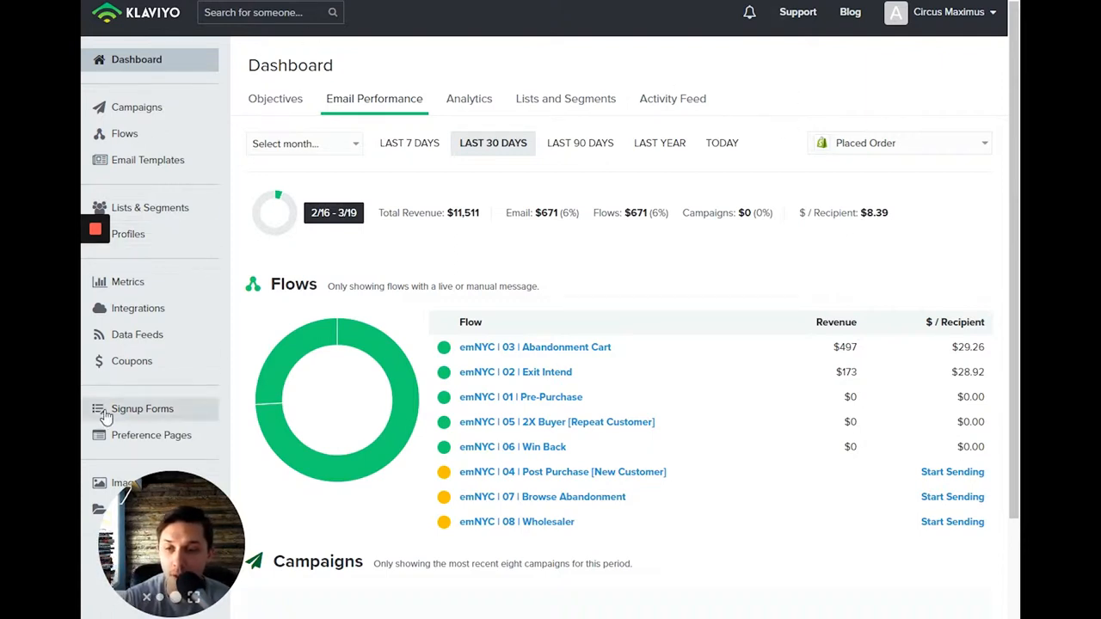
View the Active on Site metric's daily activity chart, then return to the metrics list.
{"action": "left_click", "coordinate": [128, 281]}
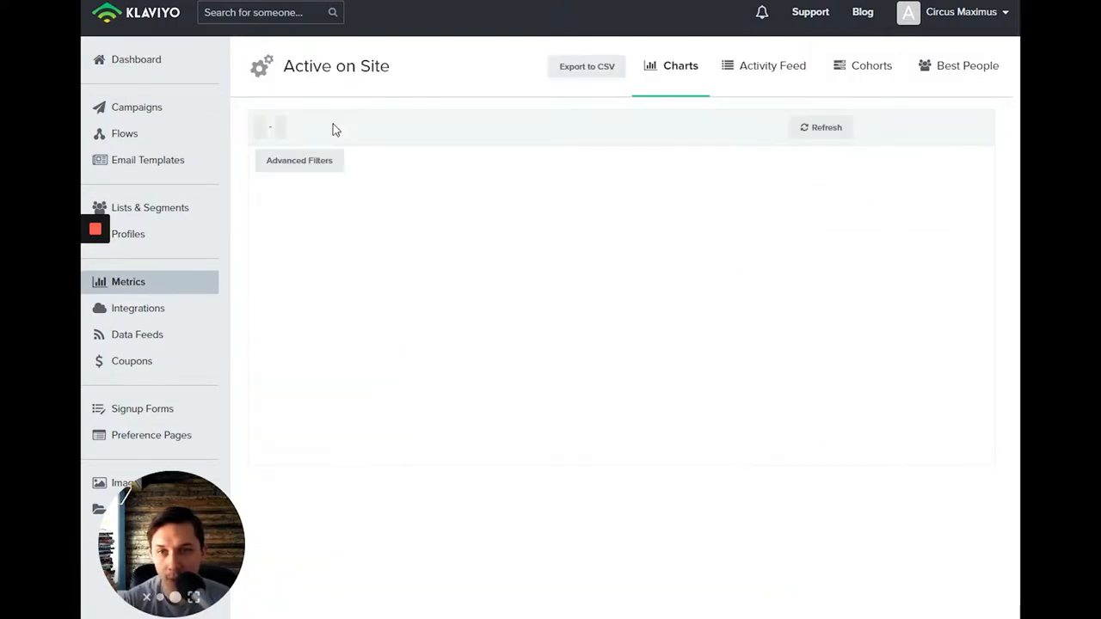
{"action": "left_click", "coordinate": [820, 128]}
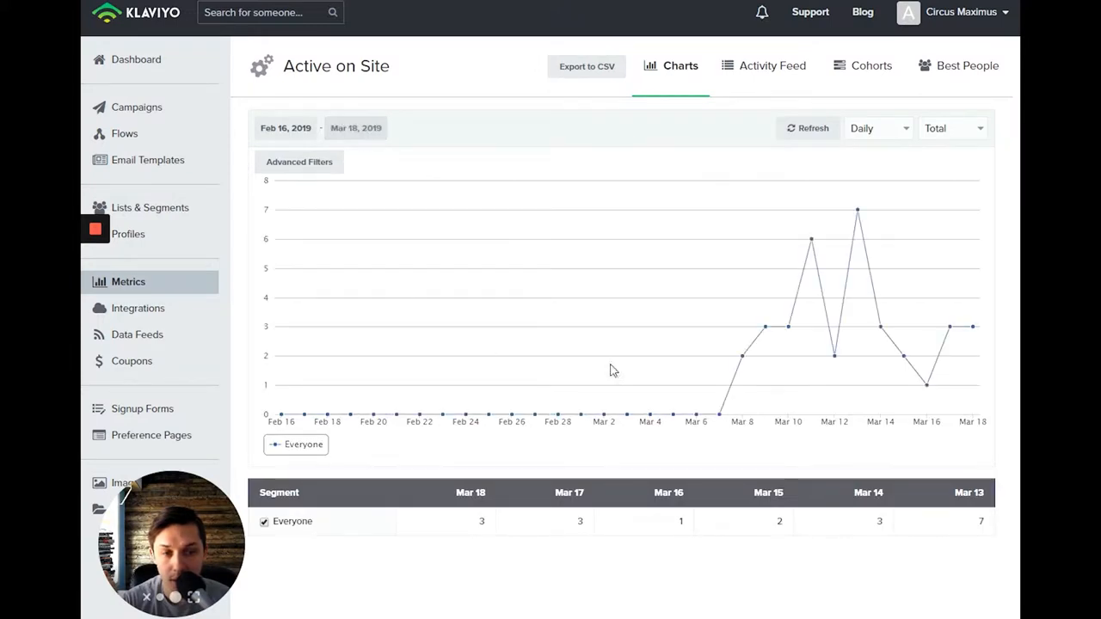
{"action": "mouse_move", "coordinate": [937, 233]}
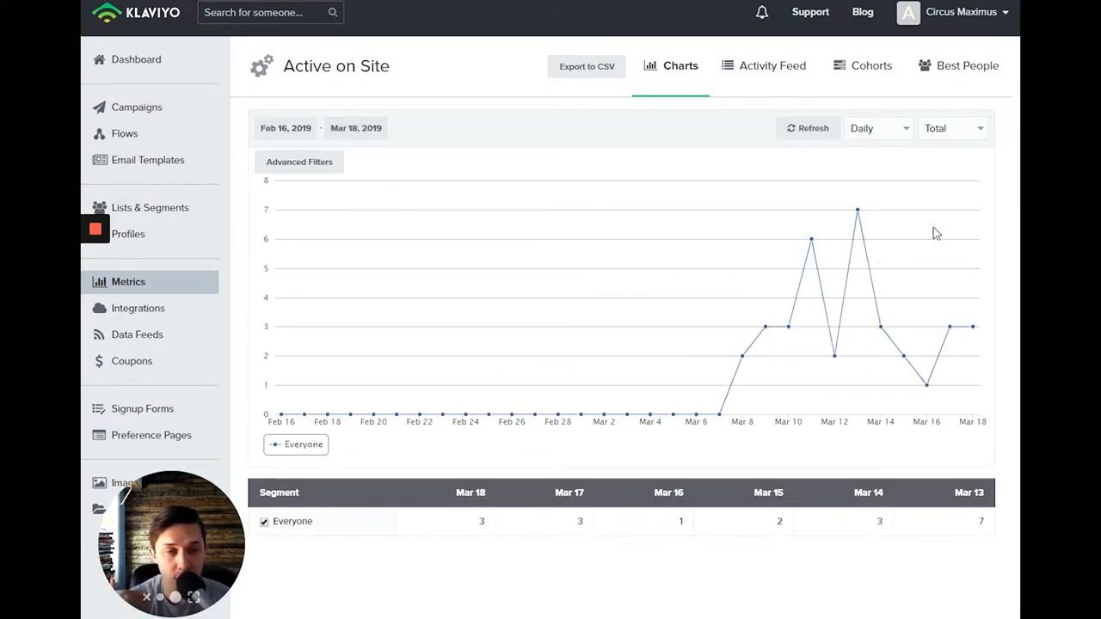
{"action": "mouse_move", "coordinate": [890, 259]}
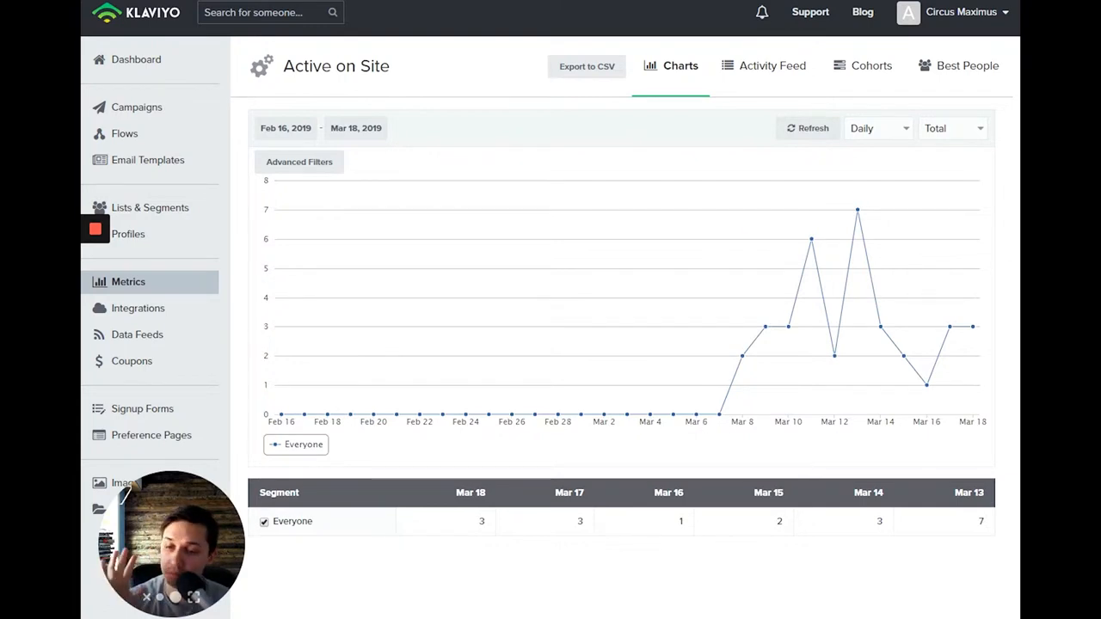
{"action": "mouse_move", "coordinate": [331, 62]}
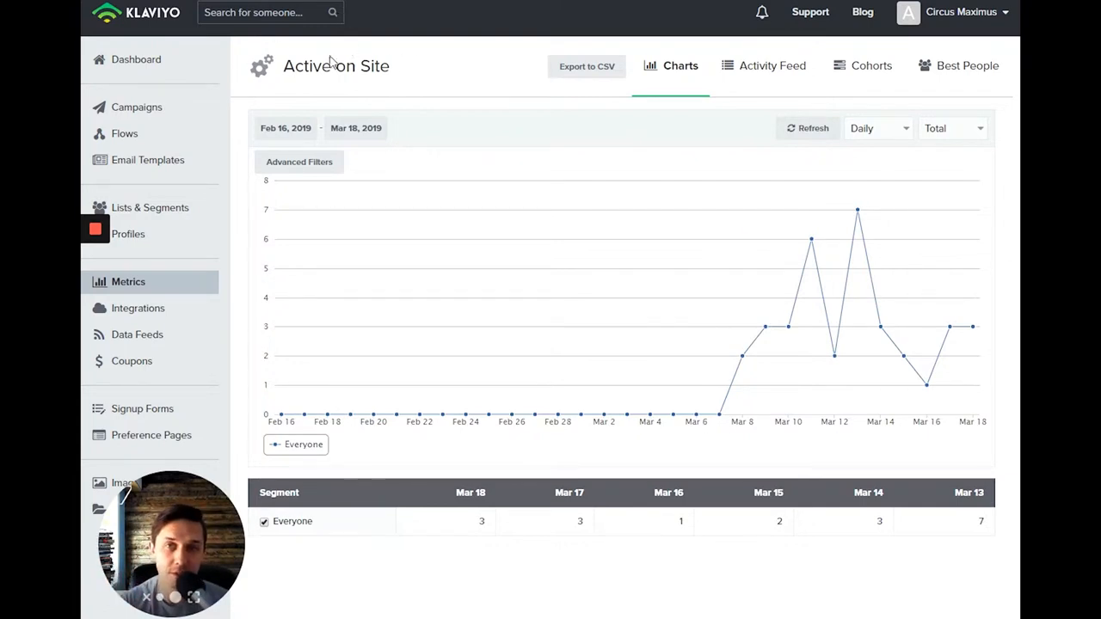
{"action": "mouse_move", "coordinate": [410, 86]}
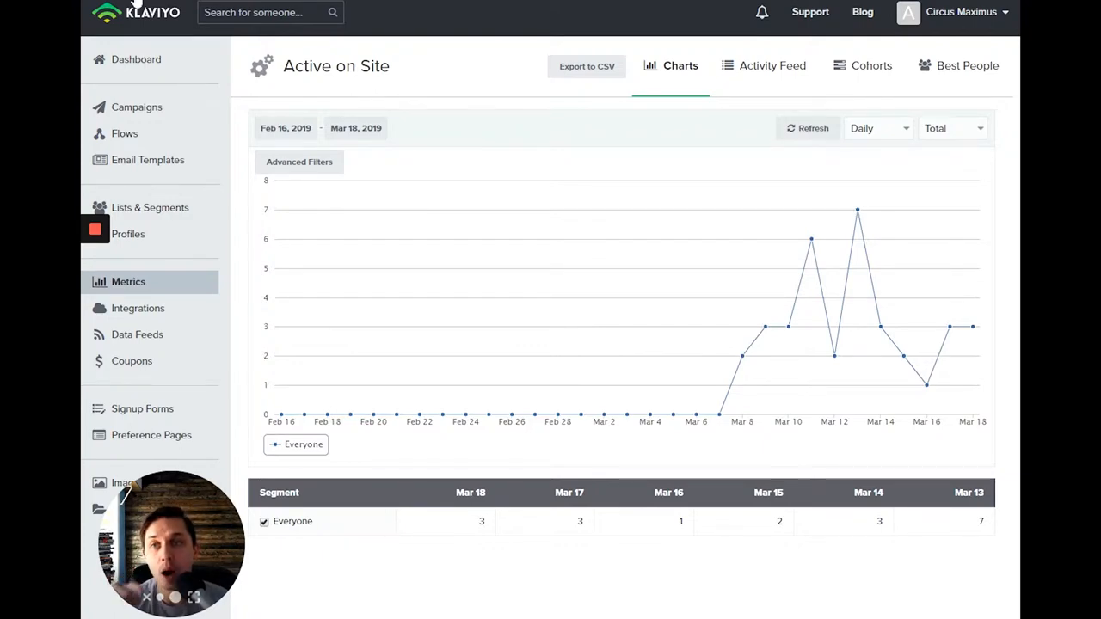
{"action": "left_click", "coordinate": [128, 281]}
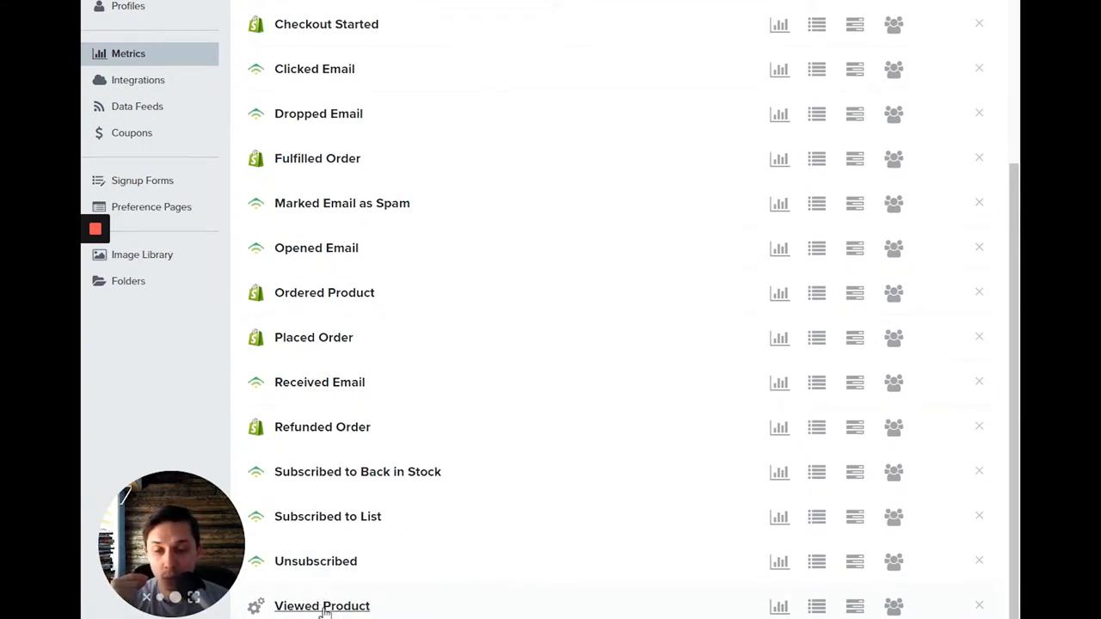
{"action": "mouse_move", "coordinate": [349, 585]}
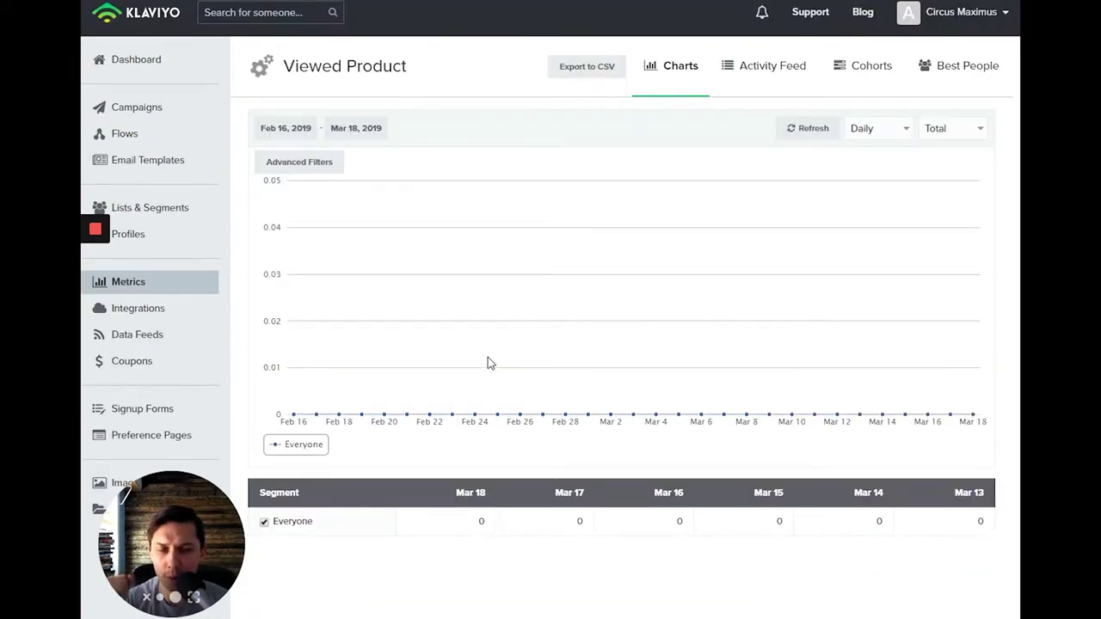
{"action": "mouse_move", "coordinate": [505, 352]}
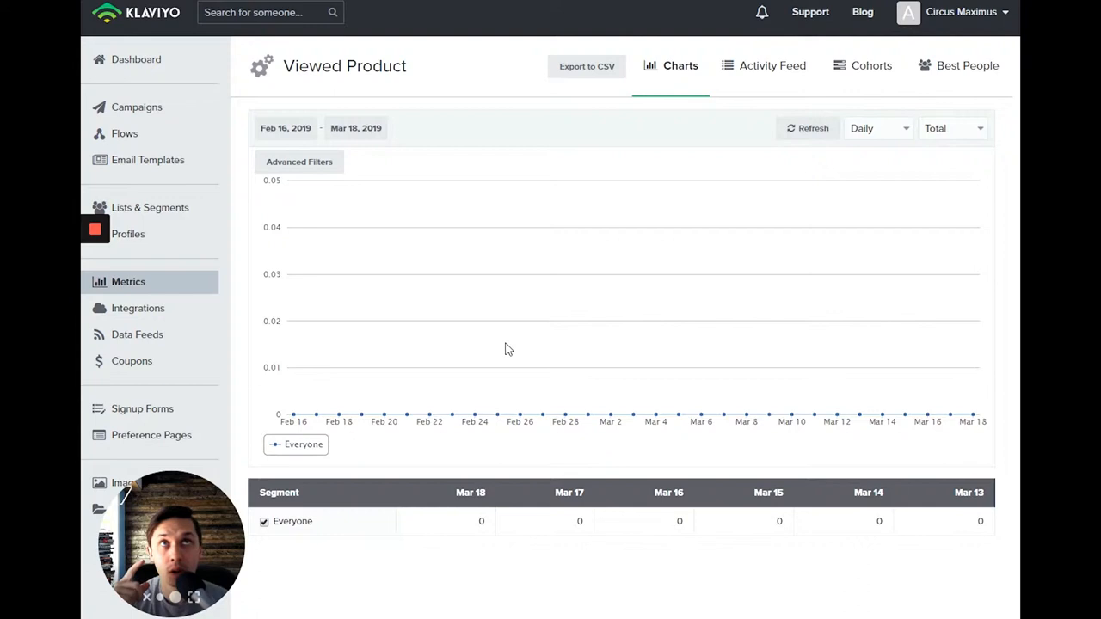
{"action": "mouse_move", "coordinate": [493, 333]}
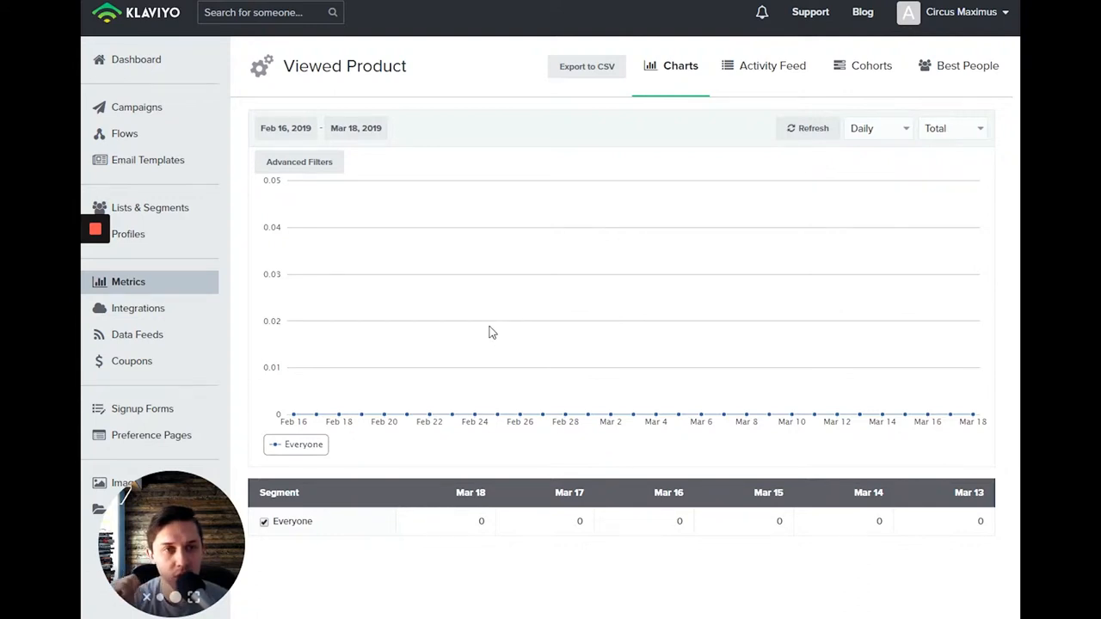
{"action": "mouse_move", "coordinate": [640, 159]}
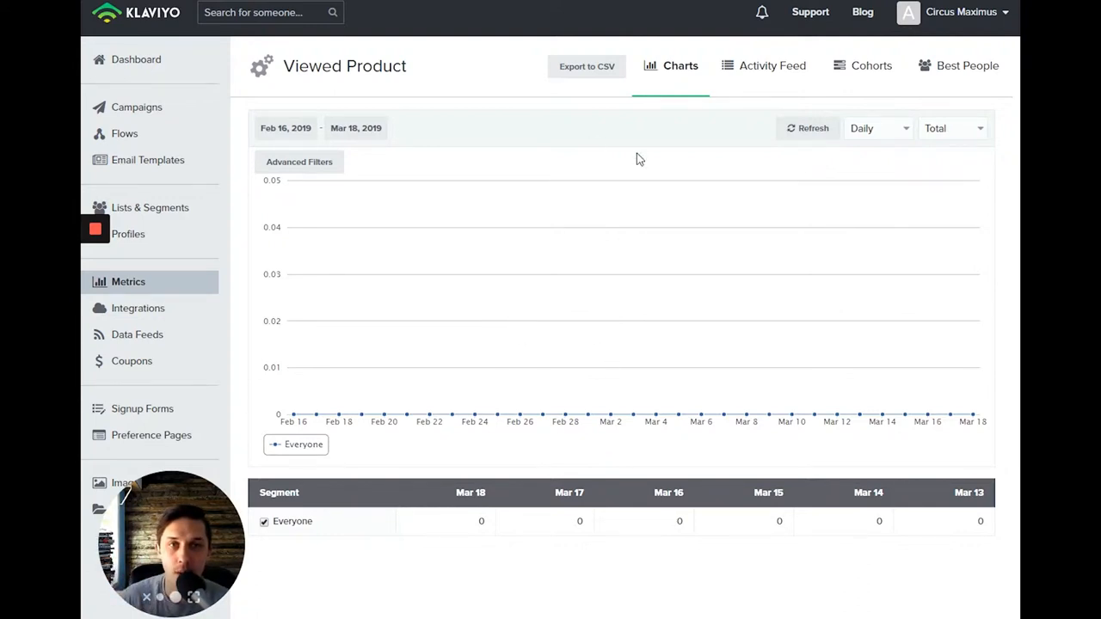
{"action": "mouse_move", "coordinate": [227, 267]}
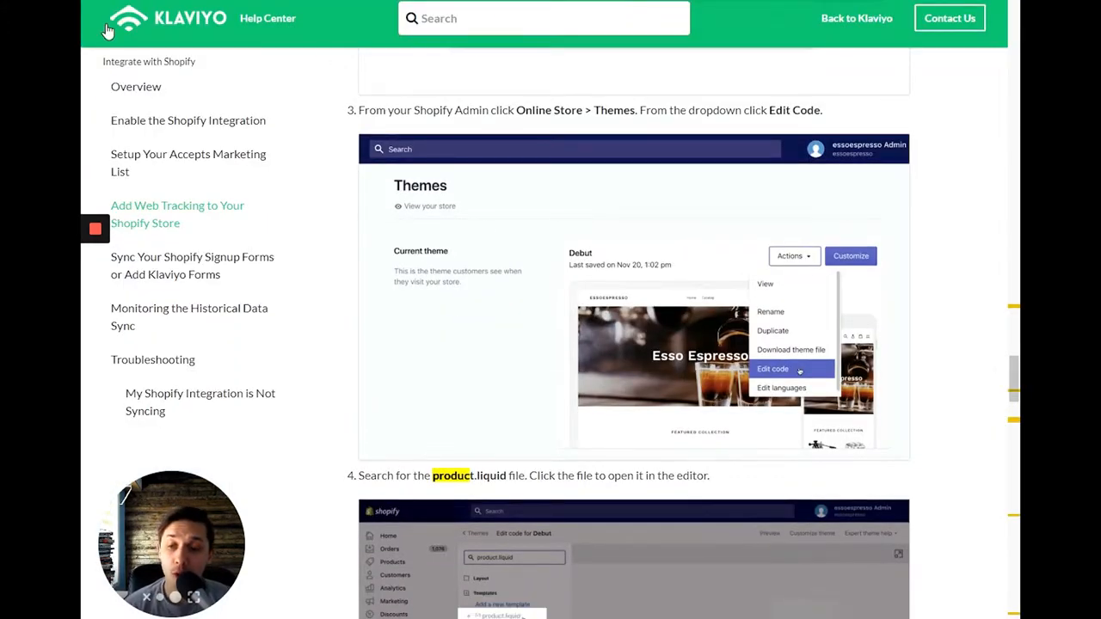
{"action": "mouse_move", "coordinate": [710, 250]}
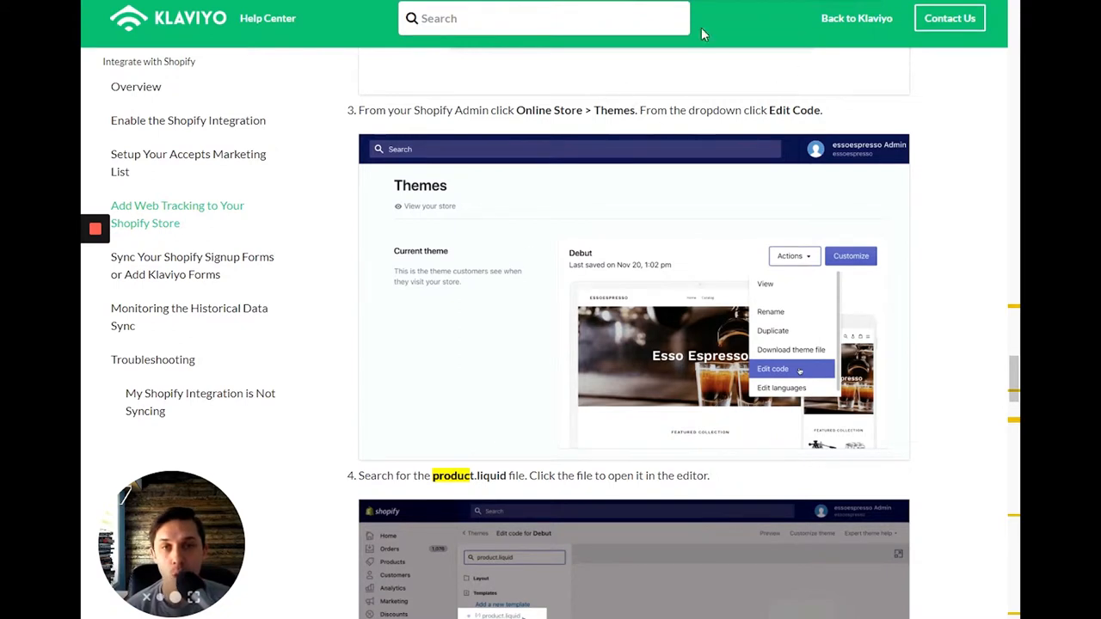
{"action": "mouse_move", "coordinate": [703, 35]}
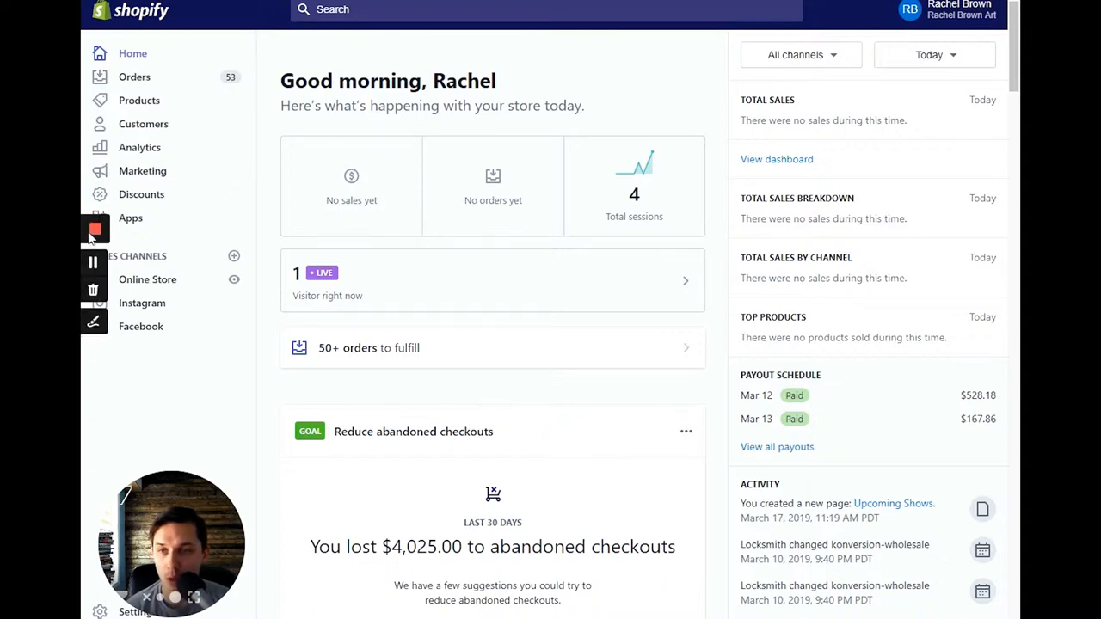
Go to Online Store themes and copy the product.liquid file name from the help article.
{"action": "left_click", "coordinate": [147, 279]}
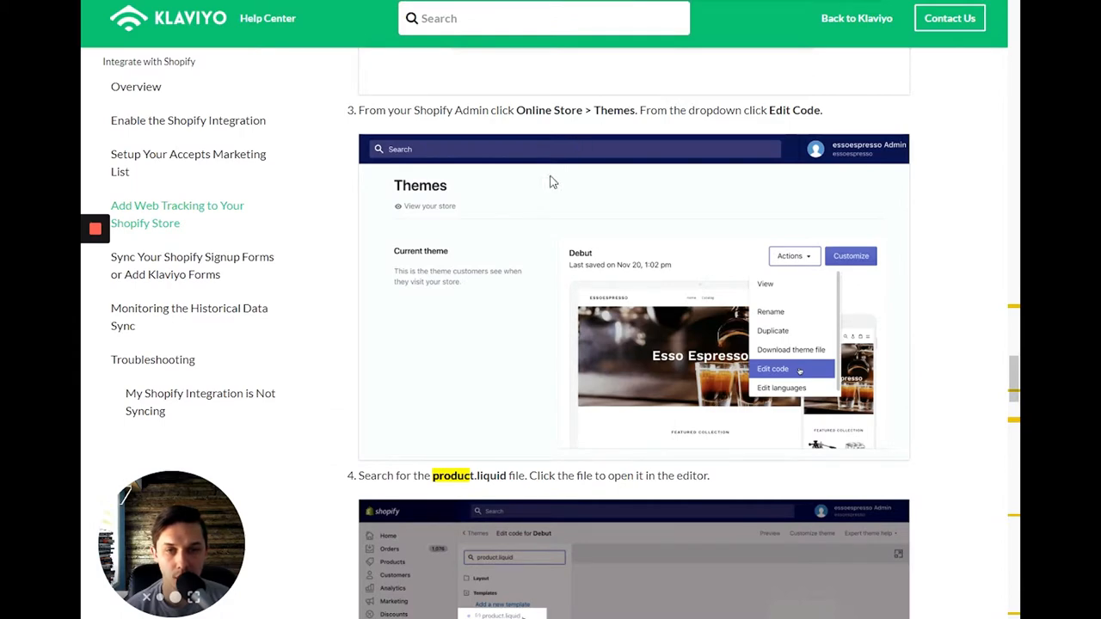
{"action": "mouse_move", "coordinate": [804, 280]}
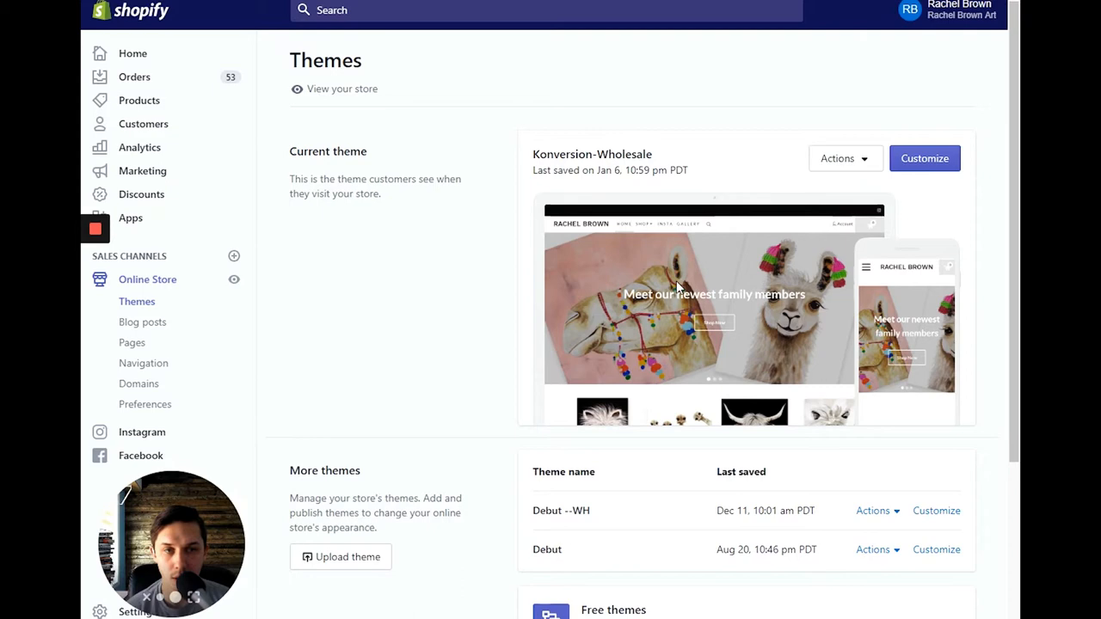
{"action": "left_click", "coordinate": [845, 158]}
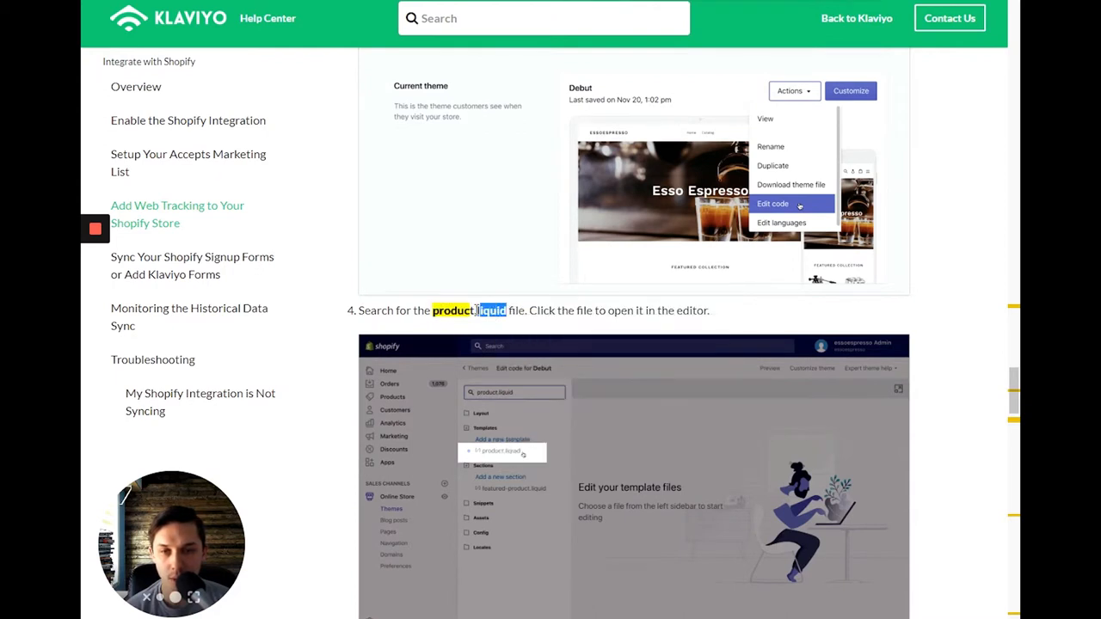
{"action": "right_click", "coordinate": [469, 310]}
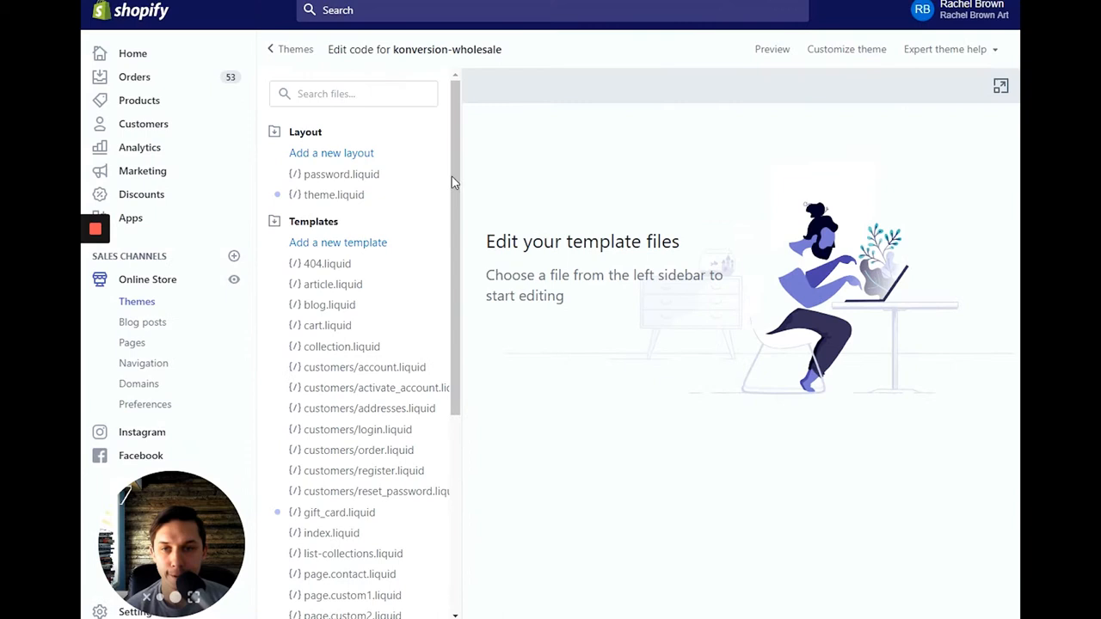
Search the theme files for product.liquid and bring up that template for editing.
{"action": "type", "text": "product.liquid"}
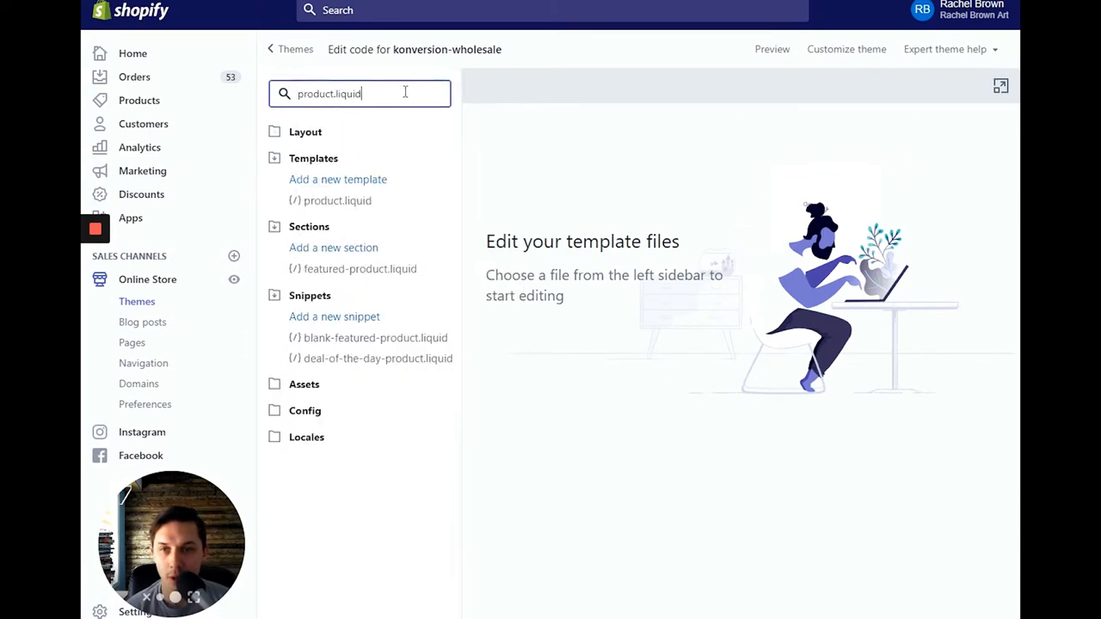
{"action": "mouse_move", "coordinate": [600, 381]}
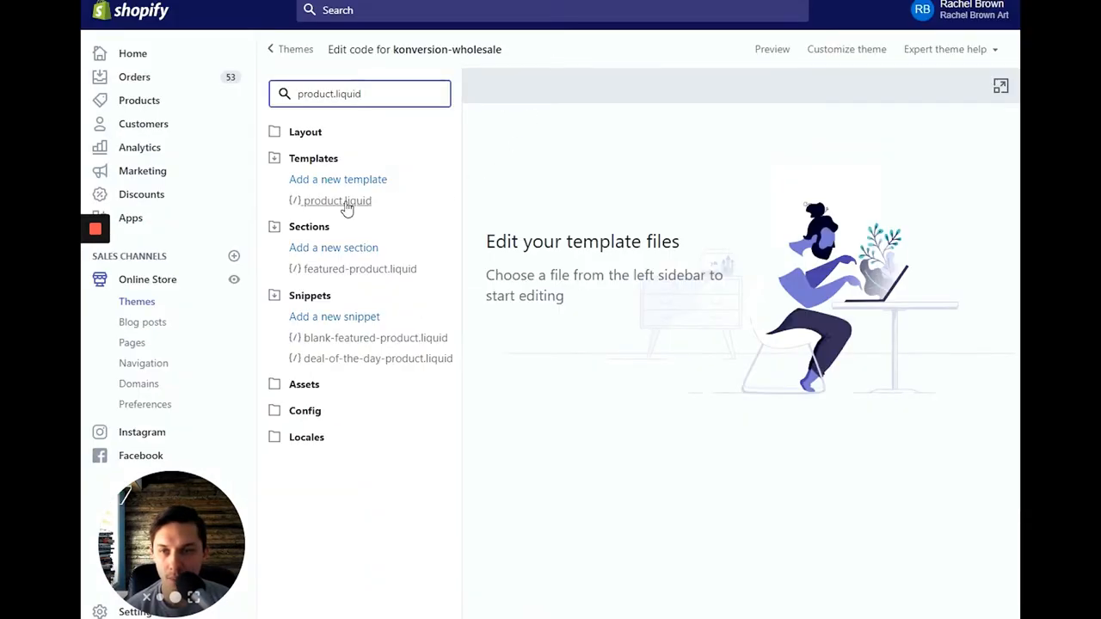
{"action": "left_click", "coordinate": [337, 200]}
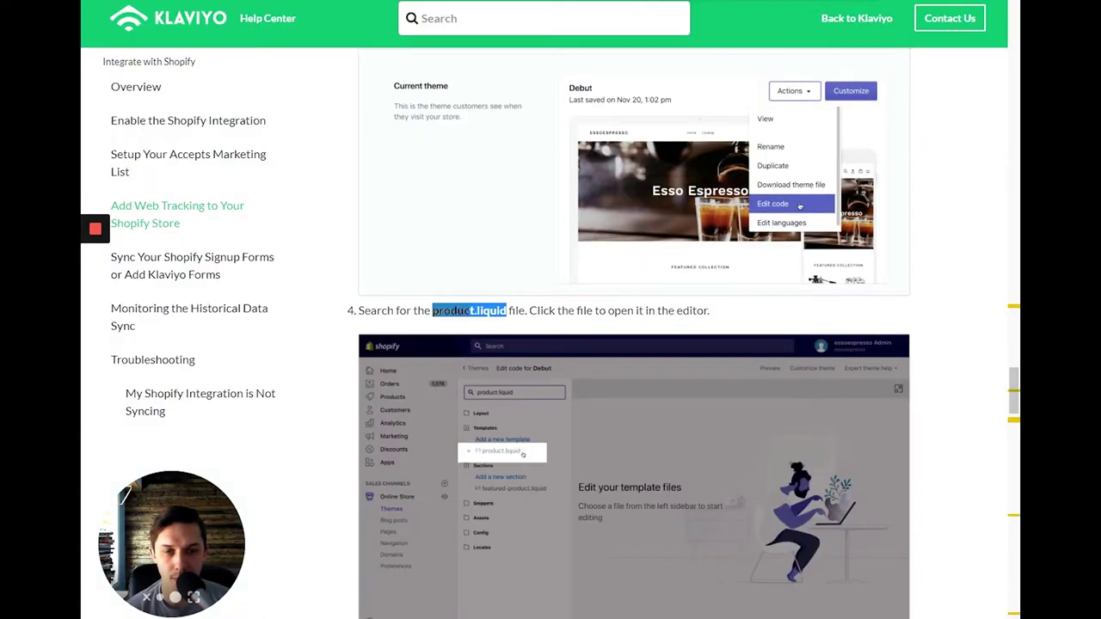
{"action": "scroll", "scroll_direction": "down", "scroll_amount": 3}
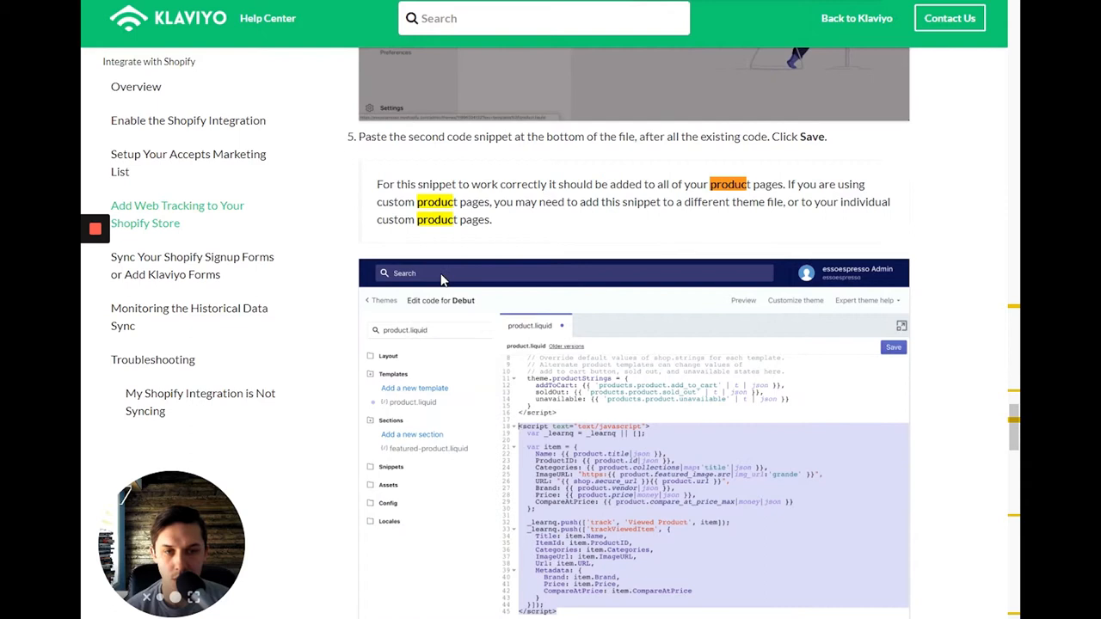
{"action": "mouse_move", "coordinate": [472, 155]}
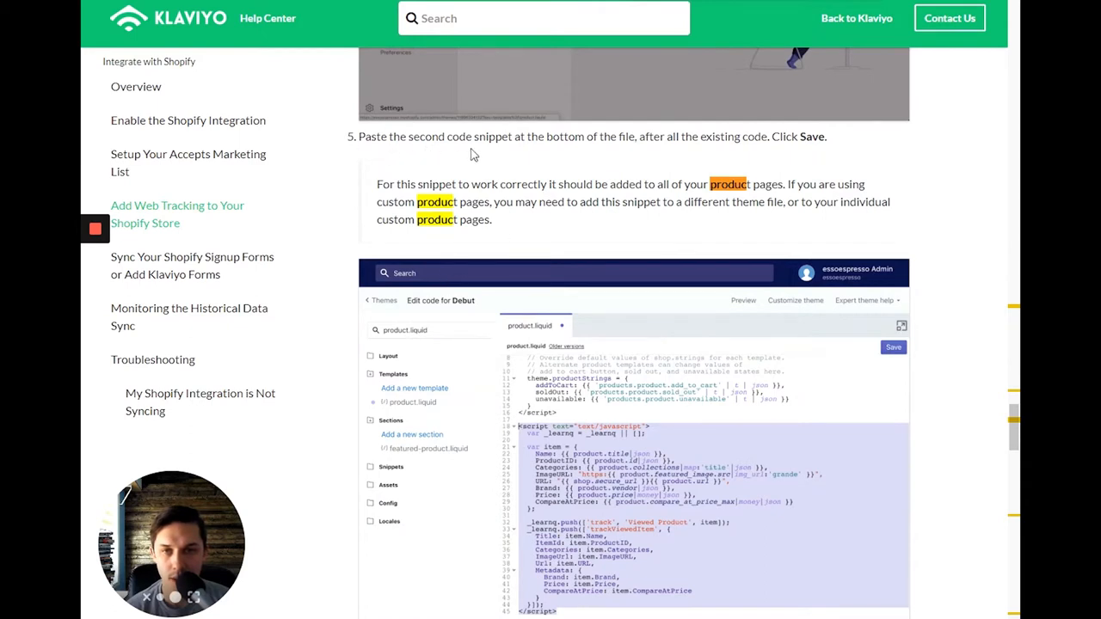
{"action": "mouse_move", "coordinate": [635, 153]}
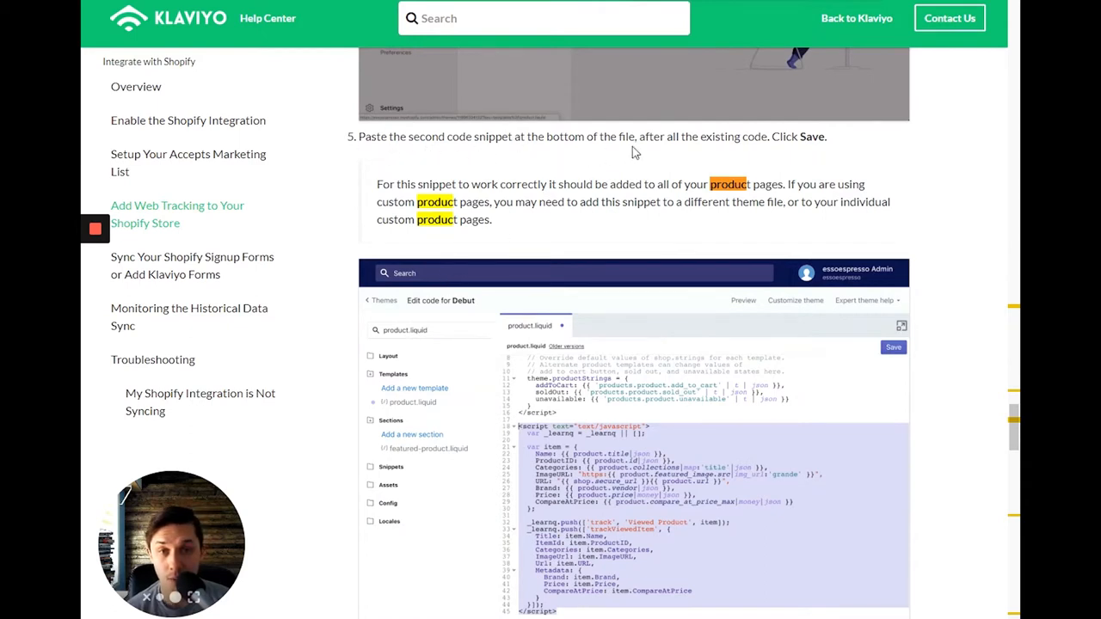
{"action": "mouse_move", "coordinate": [777, 142]}
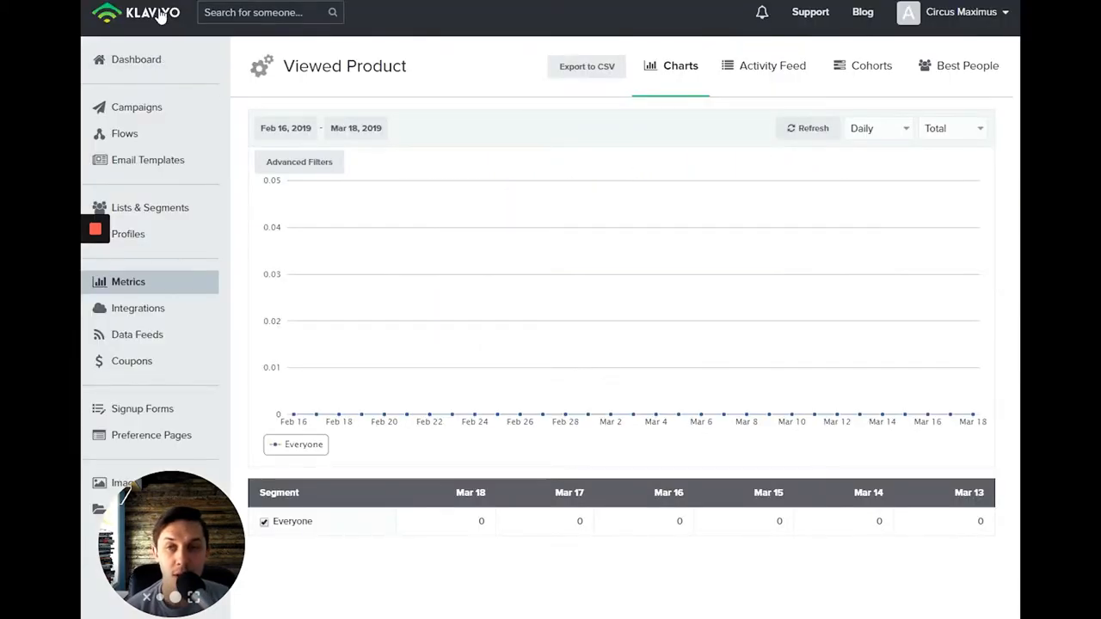
From the dashboard's account menu, choose Setup Web Tracking.
{"action": "left_click", "coordinate": [136, 59]}
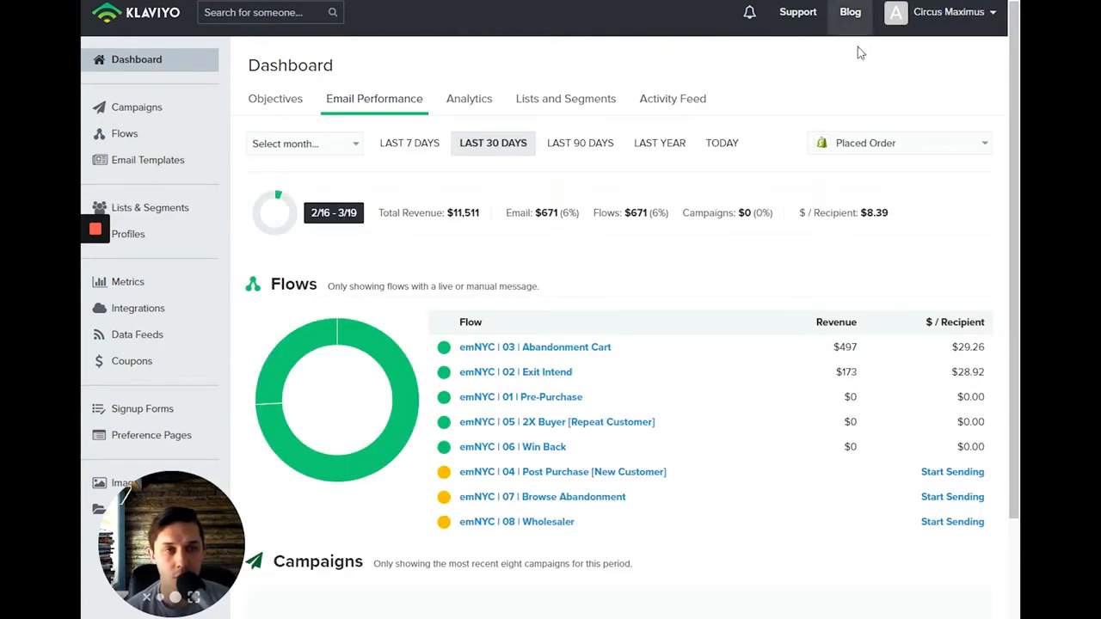
{"action": "left_click", "coordinate": [946, 11]}
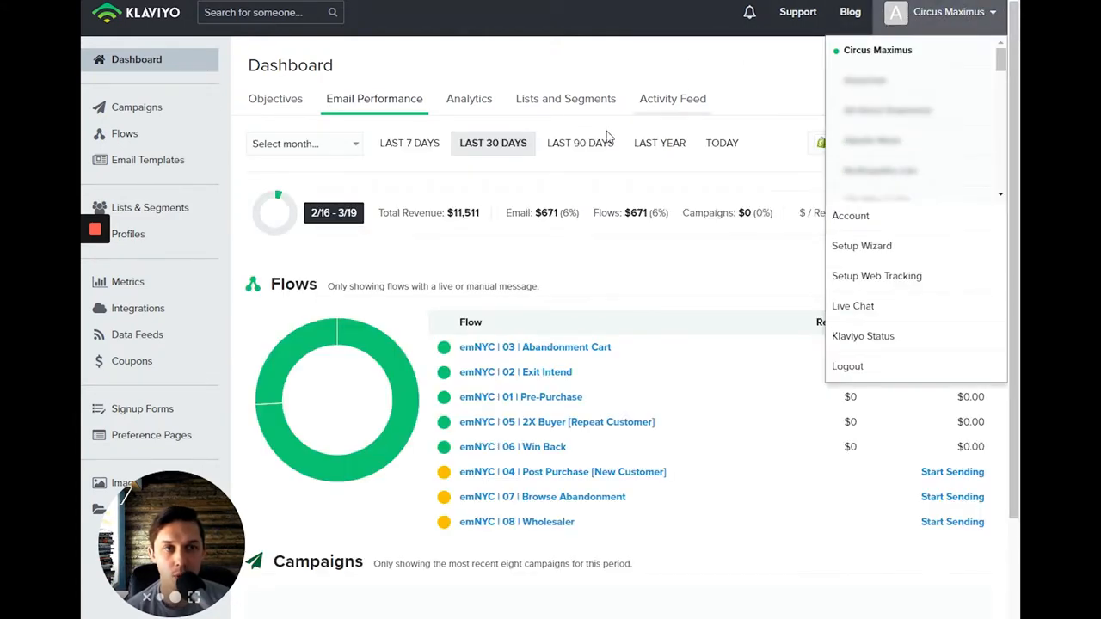
{"action": "mouse_move", "coordinate": [893, 253]}
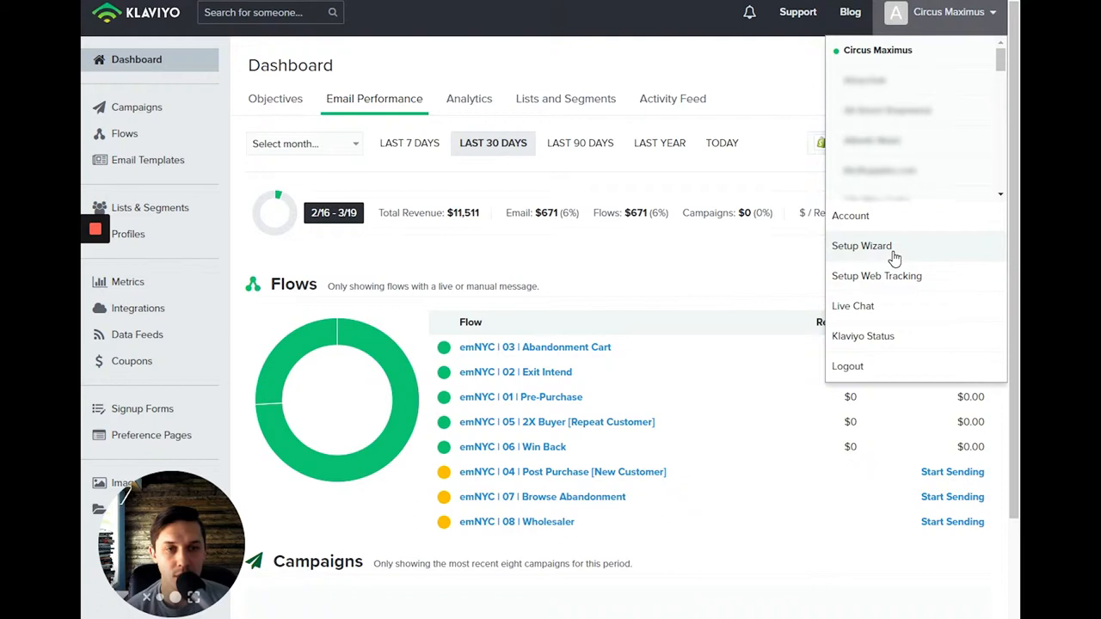
{"action": "left_click", "coordinate": [876, 275]}
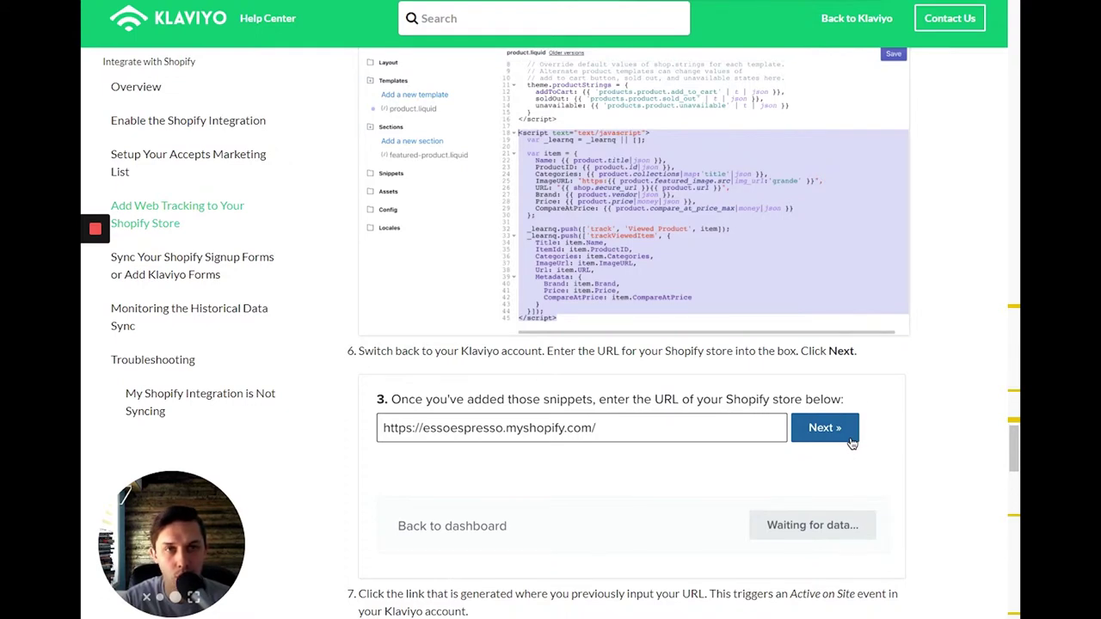
Submit the myshopify store URL in the web tracking setup and follow the generated storefront link.
{"action": "left_click", "coordinate": [823, 428]}
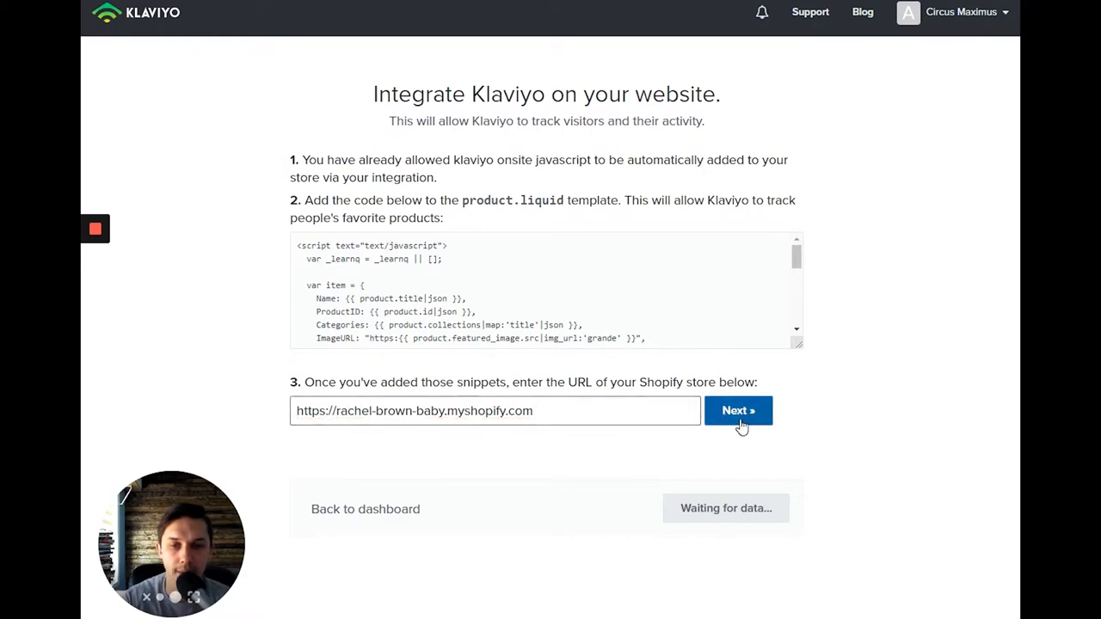
{"action": "left_click", "coordinate": [737, 410]}
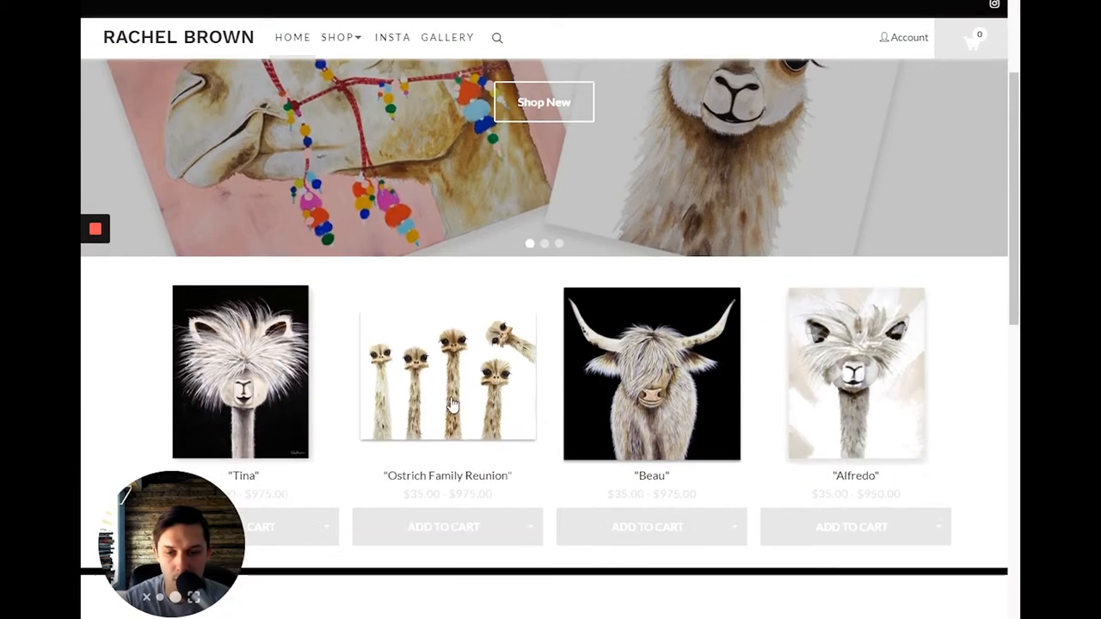
View the Ostrich Family Reunion product page and its description to record a product view.
{"action": "left_click", "coordinate": [447, 374]}
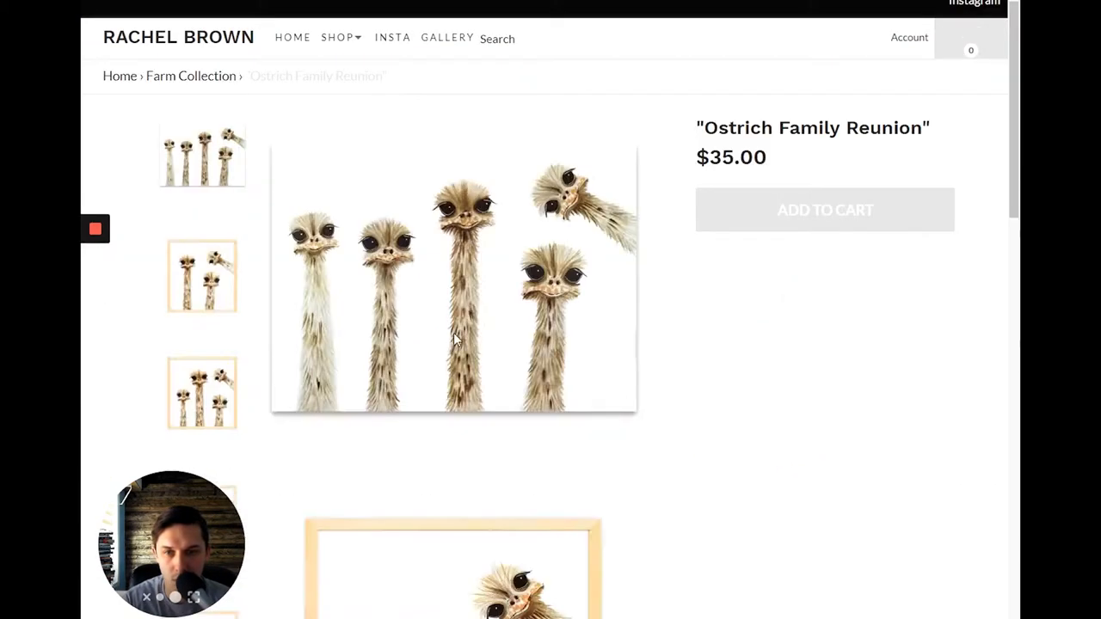
{"action": "scroll", "scroll_direction": "down", "scroll_amount": 3}
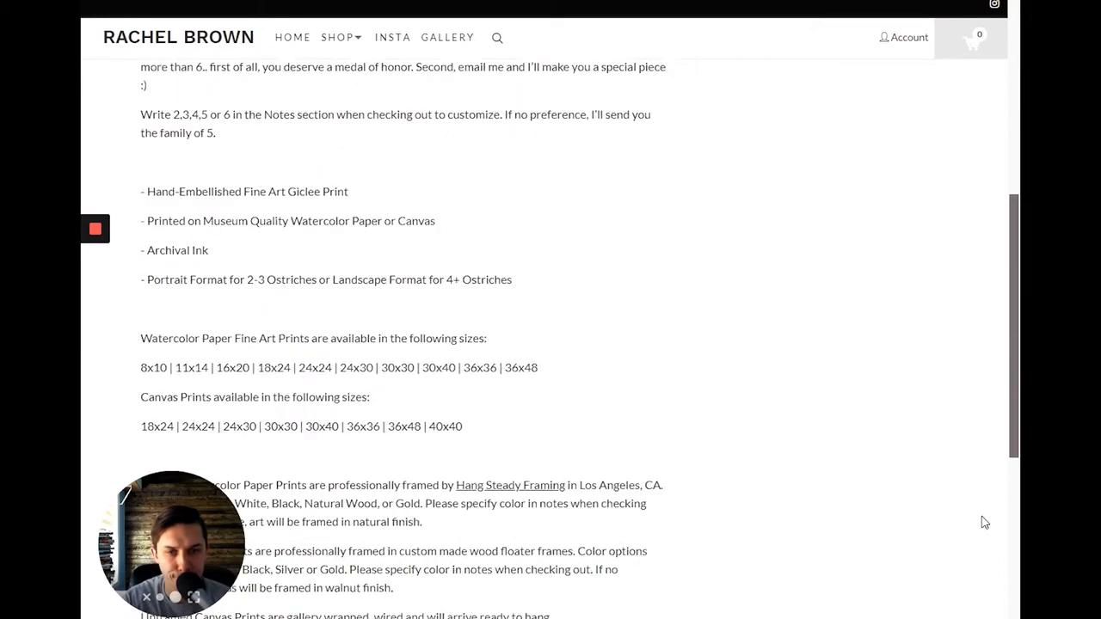
{"action": "scroll", "scroll_direction": "up", "scroll_amount": 3}
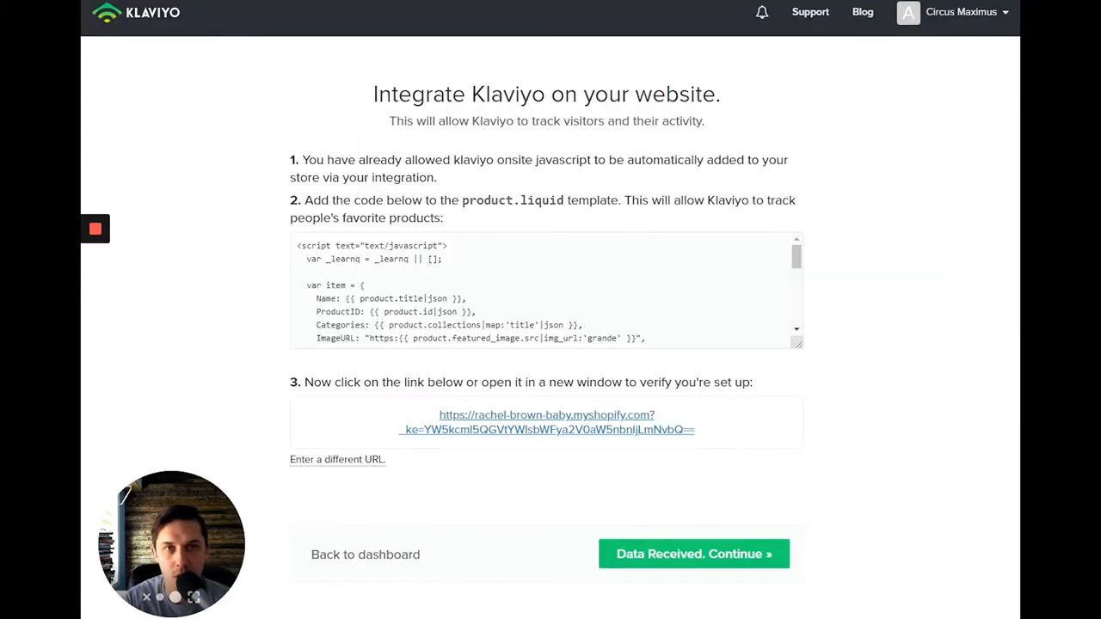
Continue past Data Received and return to the dashboard's Email Performance view.
{"action": "left_click", "coordinate": [693, 554]}
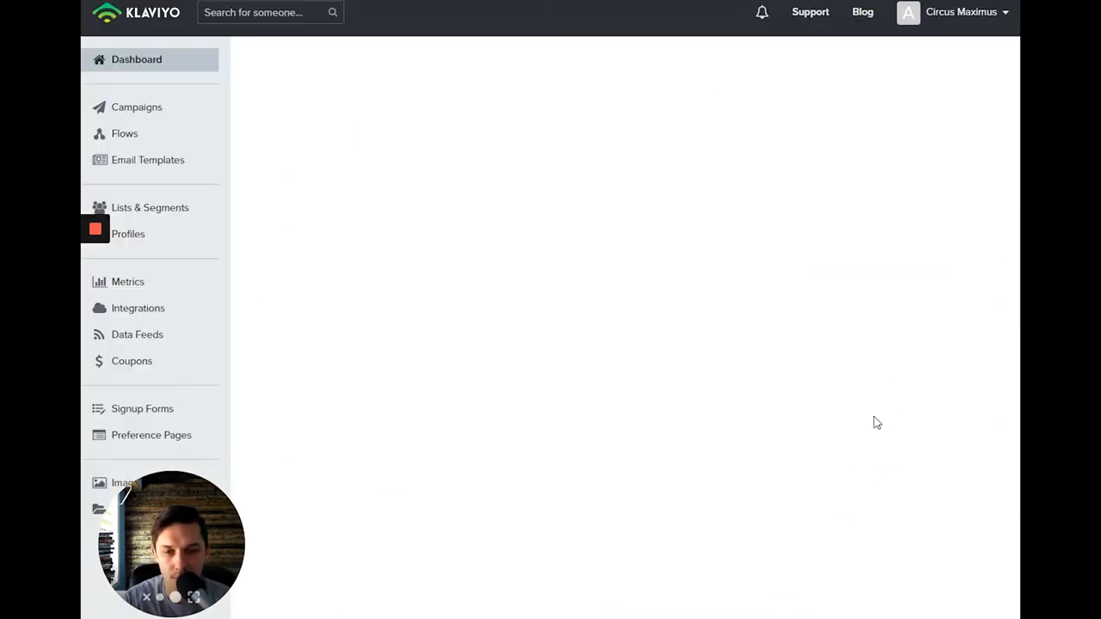
{"action": "left_click", "coordinate": [136, 60]}
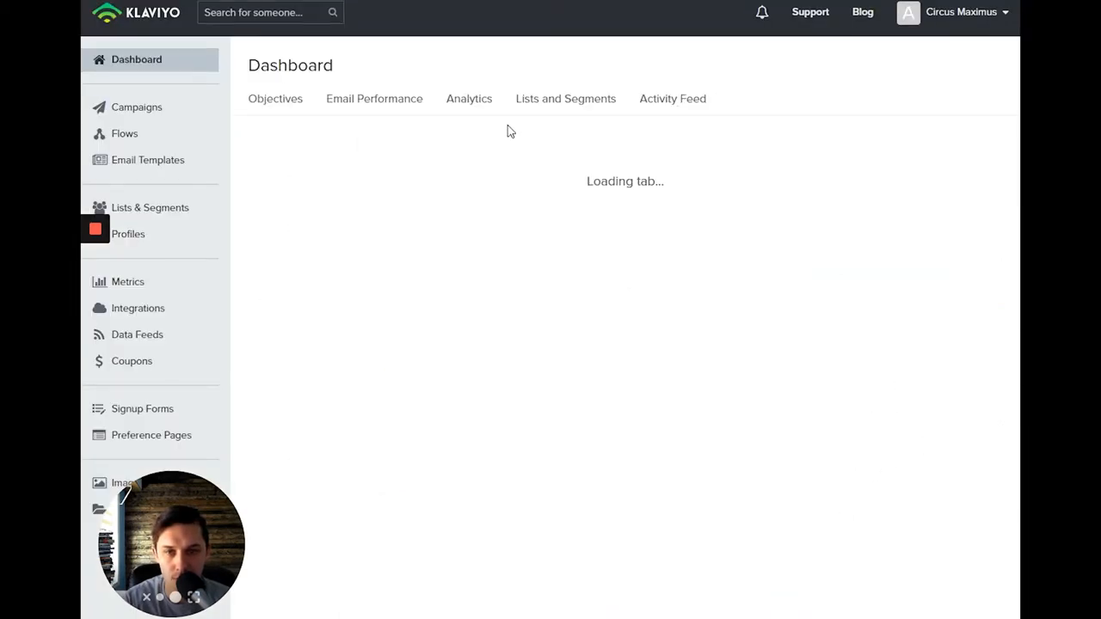
{"action": "left_click", "coordinate": [374, 99]}
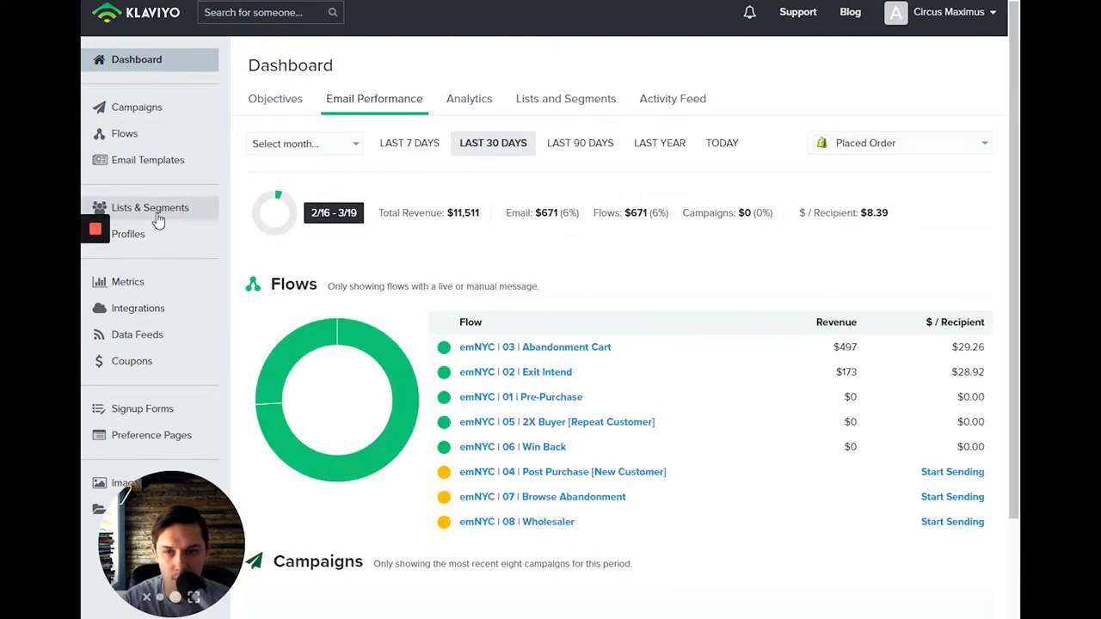
{"action": "mouse_move", "coordinate": [422, 264]}
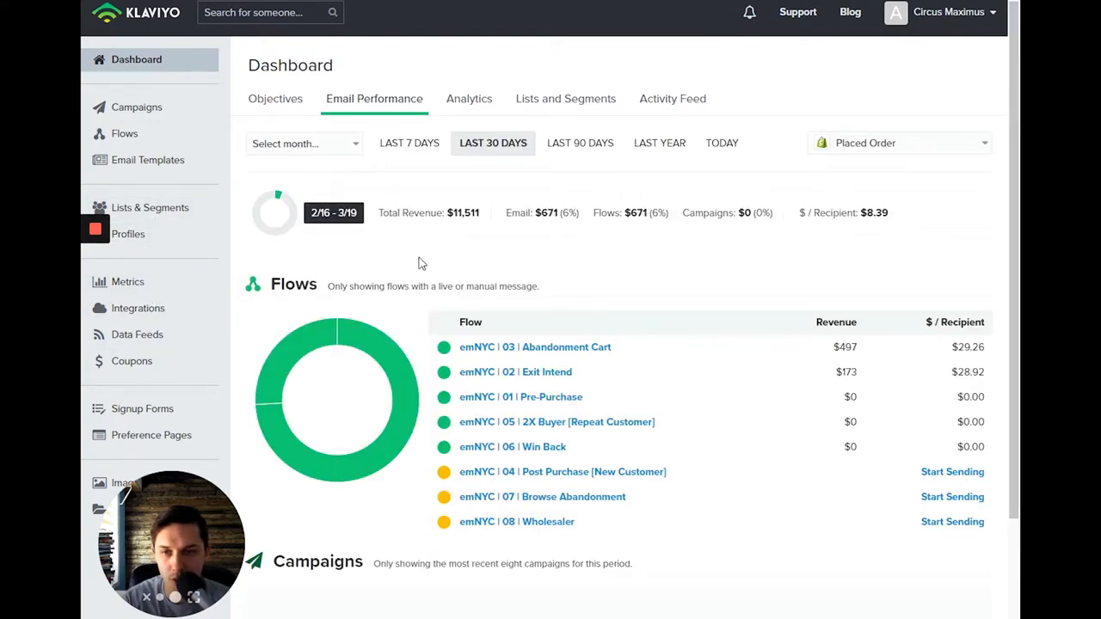
{"action": "left_click", "coordinate": [129, 281]}
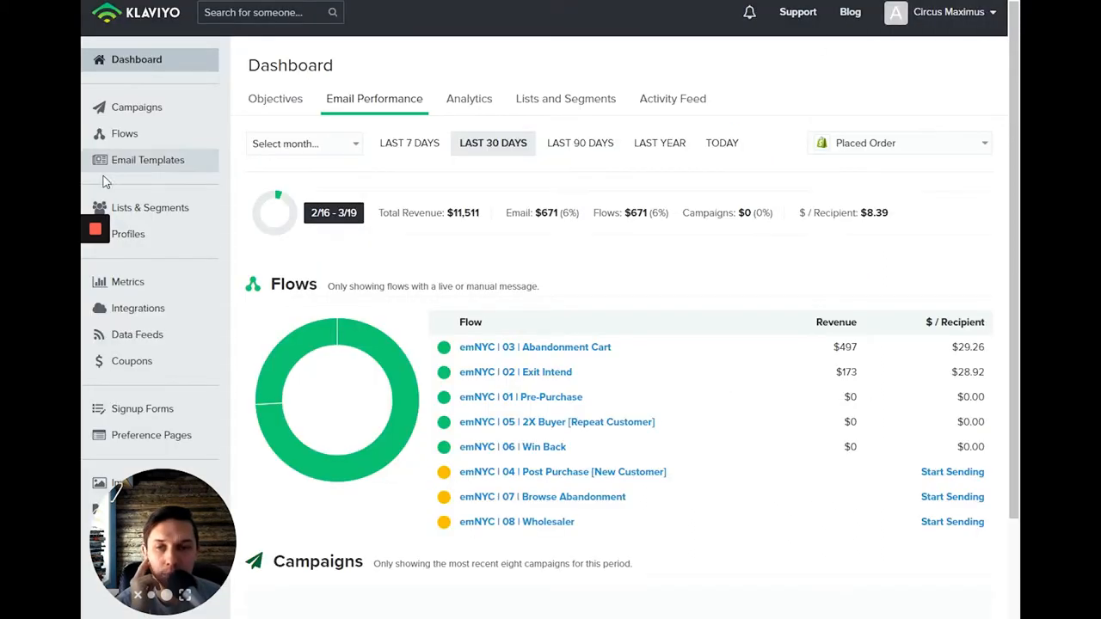
Find the Viewed Product metric in the metrics list and show its chart.
{"action": "left_click", "coordinate": [127, 281]}
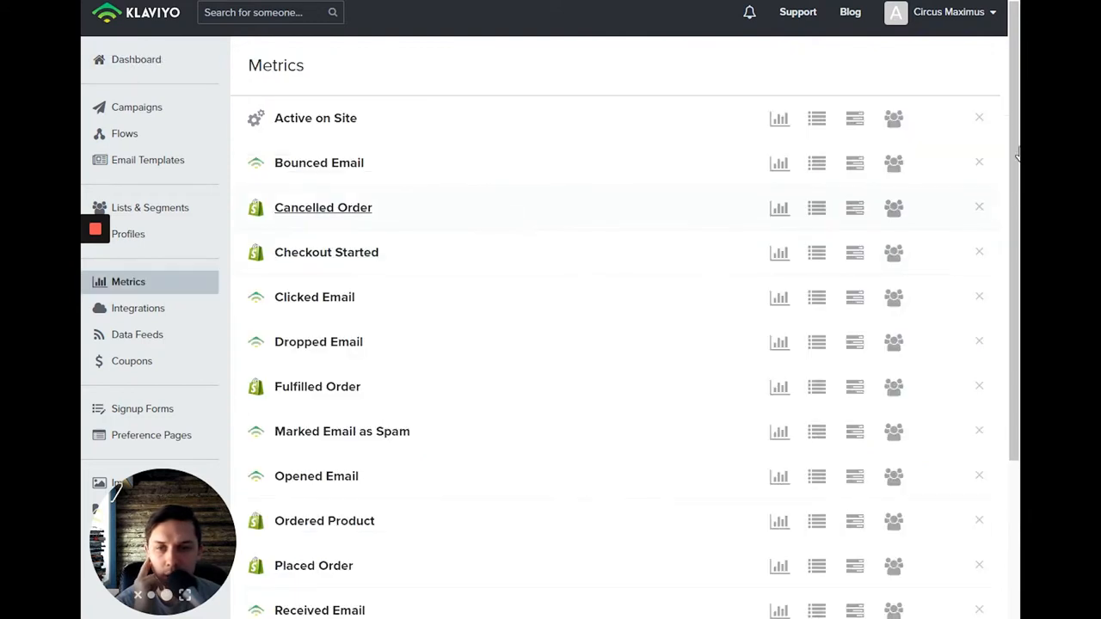
{"action": "scroll", "scroll_direction": "down", "scroll_amount": 3}
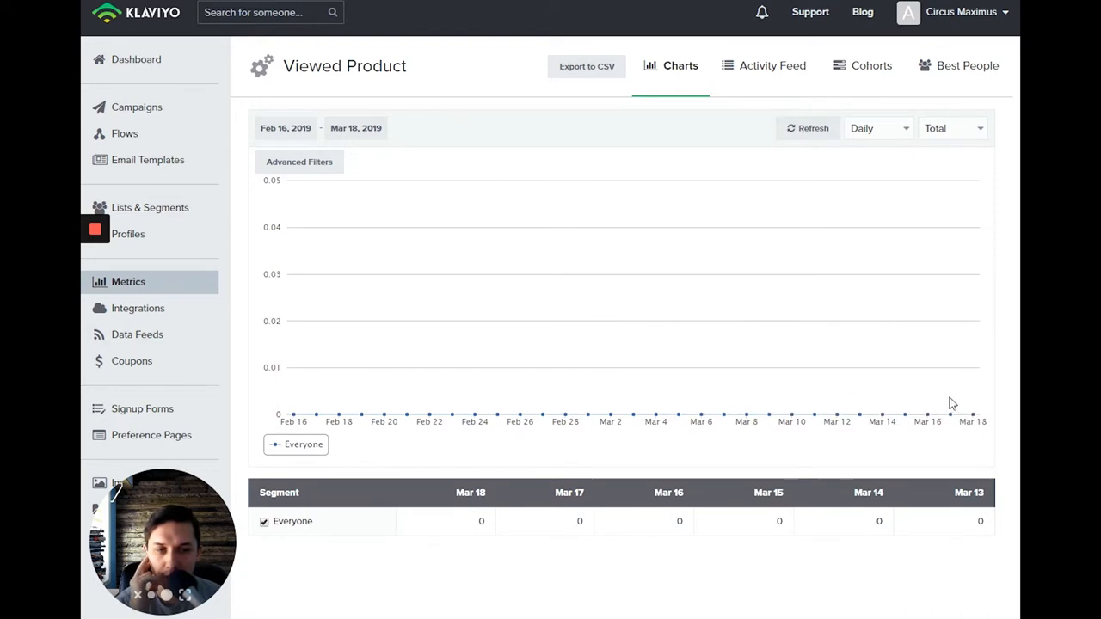
{"action": "mouse_move", "coordinate": [910, 180]}
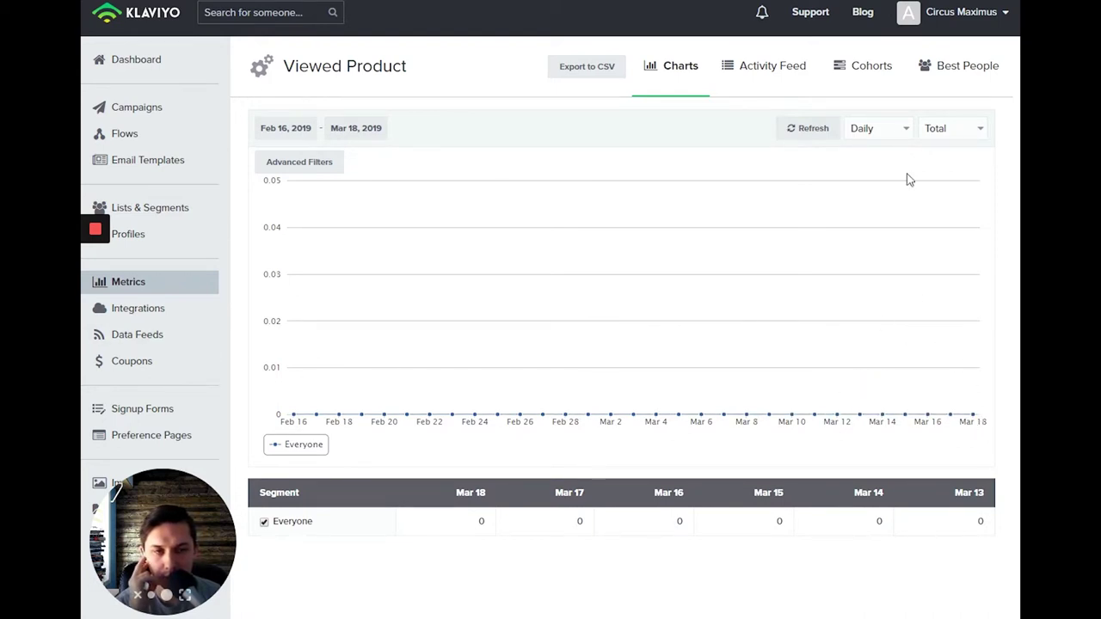
{"action": "mouse_move", "coordinate": [983, 458]}
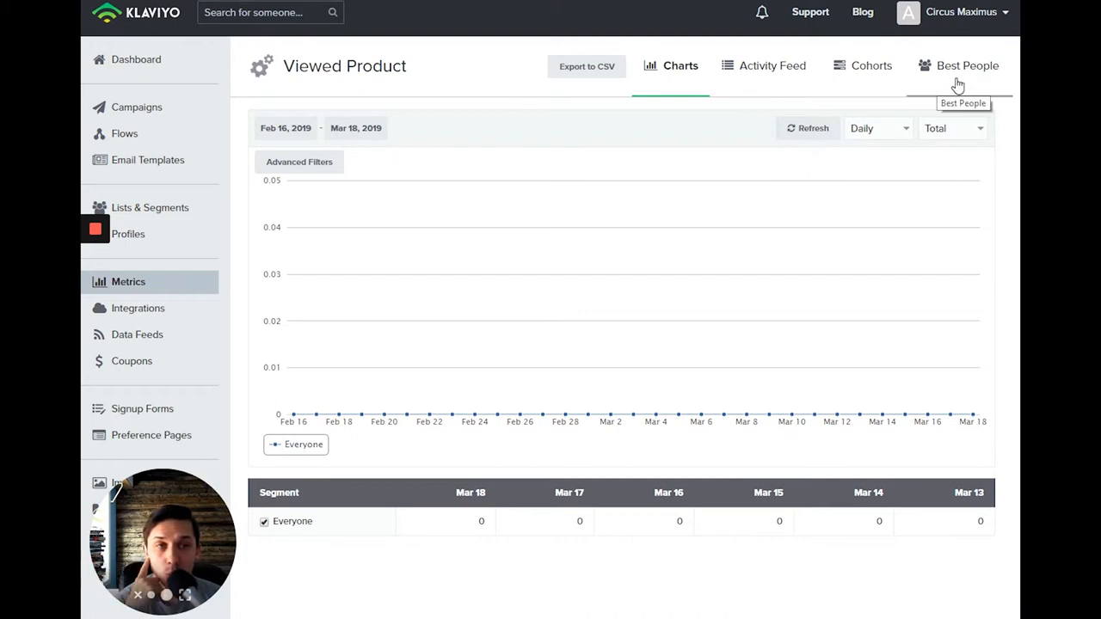
From Best People, open the second top viewer's profile and expand its Viewed Product event details.
{"action": "left_click", "coordinate": [968, 65]}
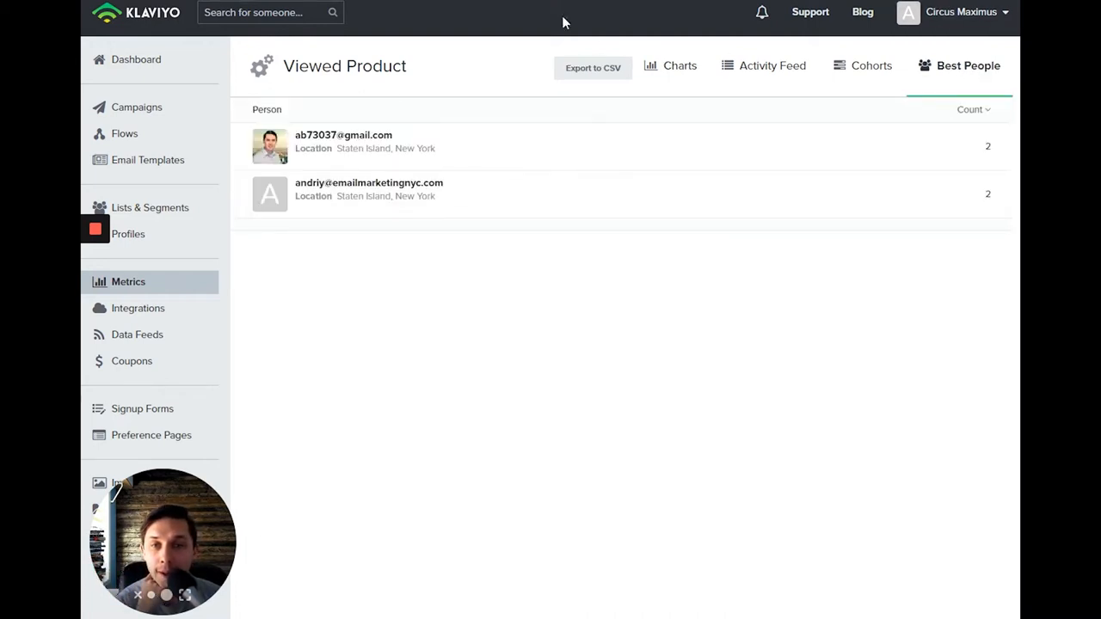
{"action": "mouse_move", "coordinate": [305, 146]}
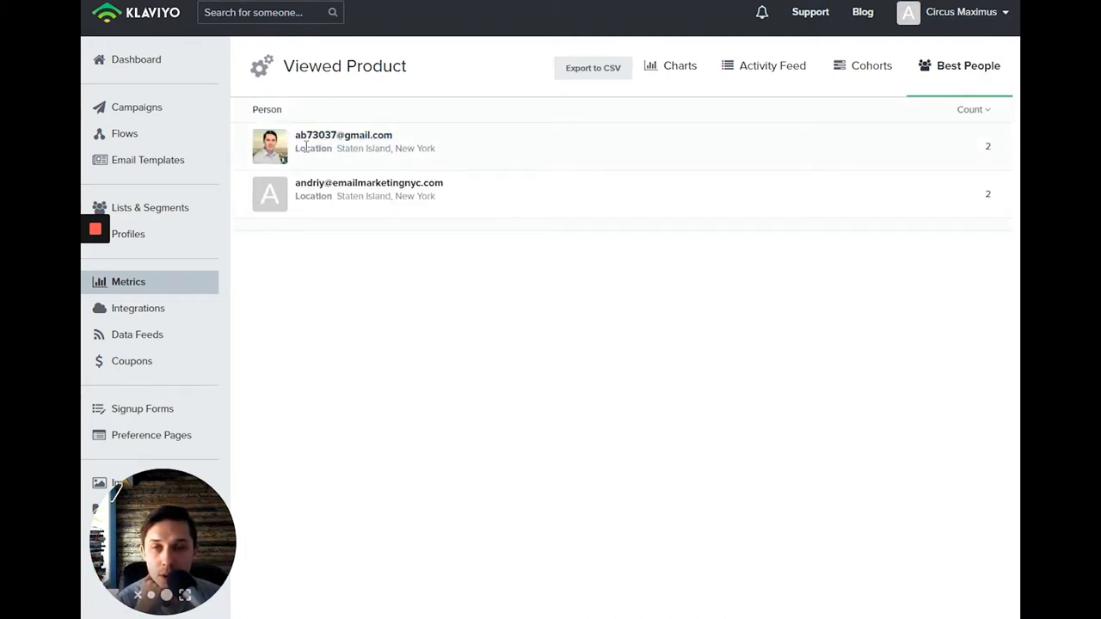
{"action": "mouse_move", "coordinate": [369, 183]}
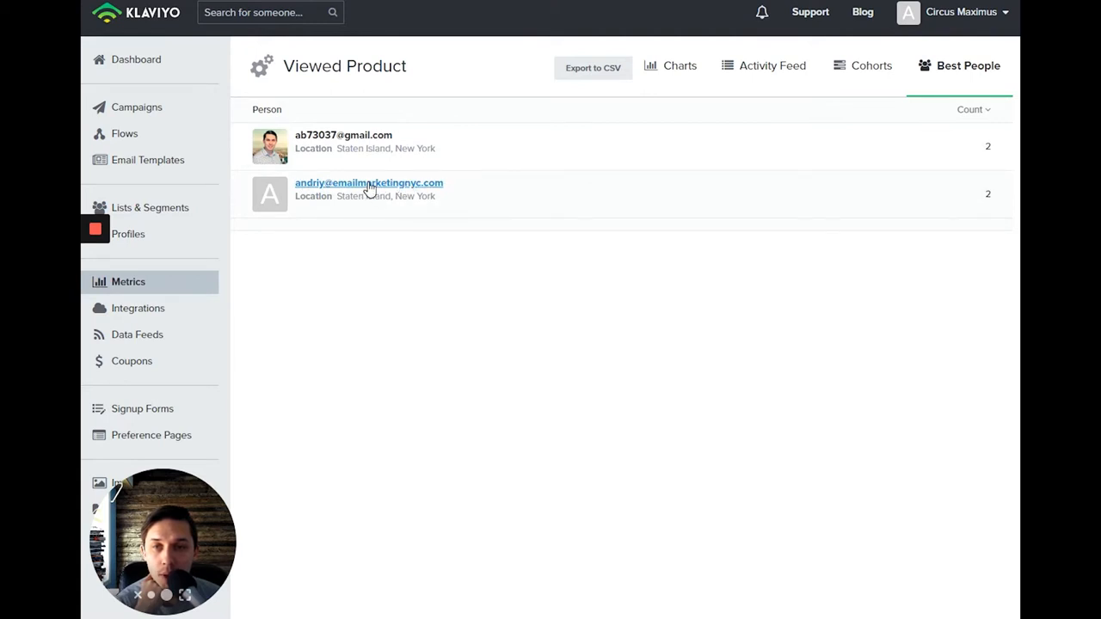
{"action": "left_click", "coordinate": [369, 182]}
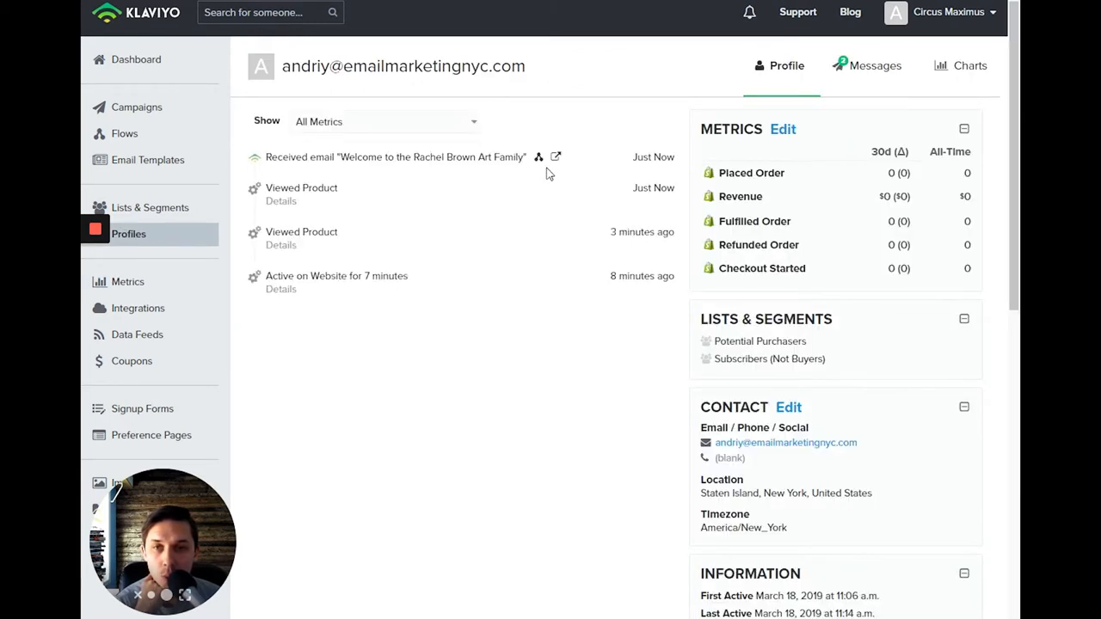
{"action": "mouse_move", "coordinate": [279, 200]}
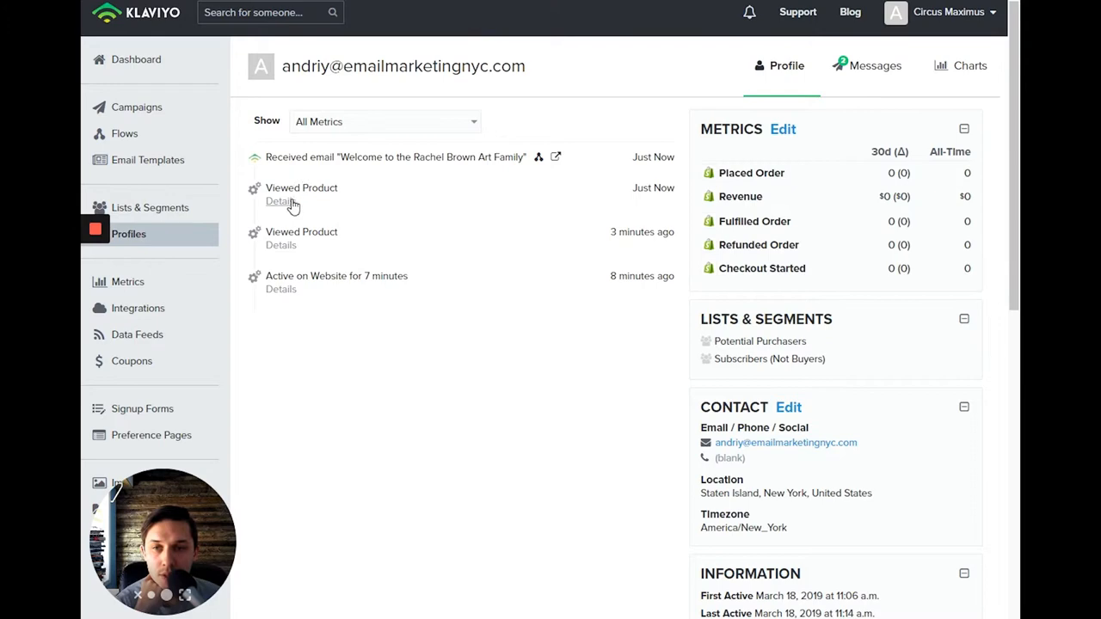
{"action": "left_click", "coordinate": [280, 200]}
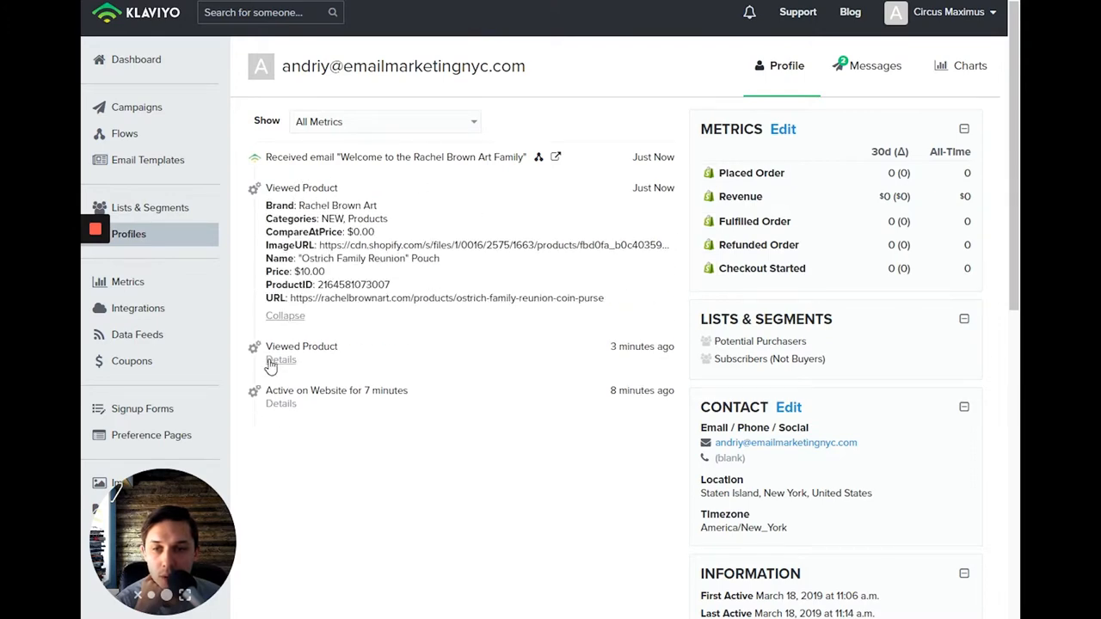
{"action": "scroll", "scroll_direction": "down", "scroll_amount": 3}
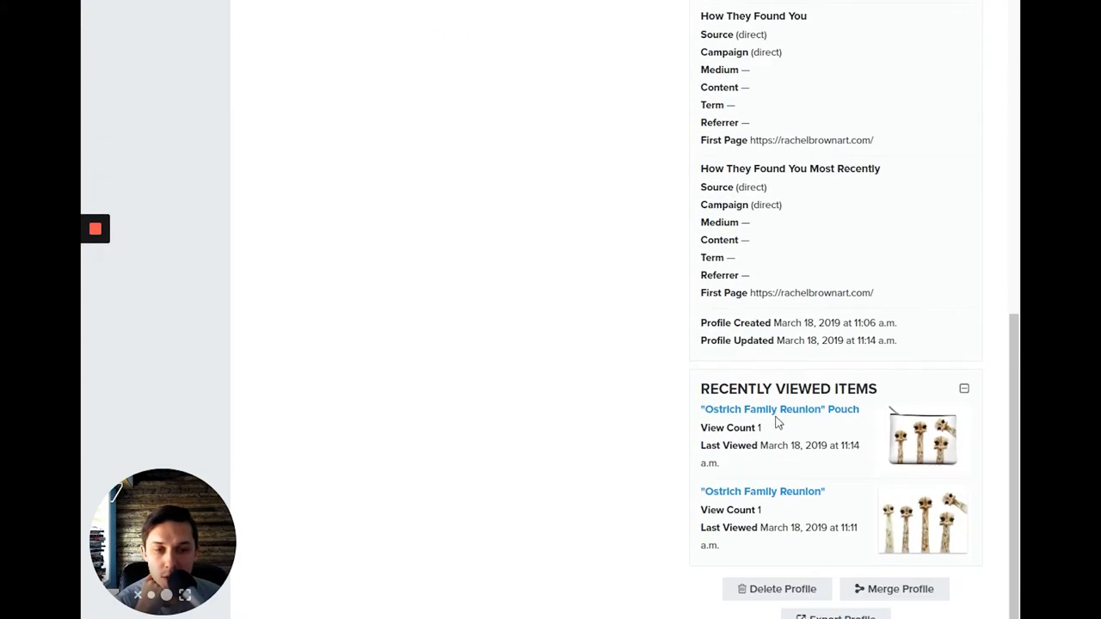
{"action": "mouse_move", "coordinate": [885, 382]}
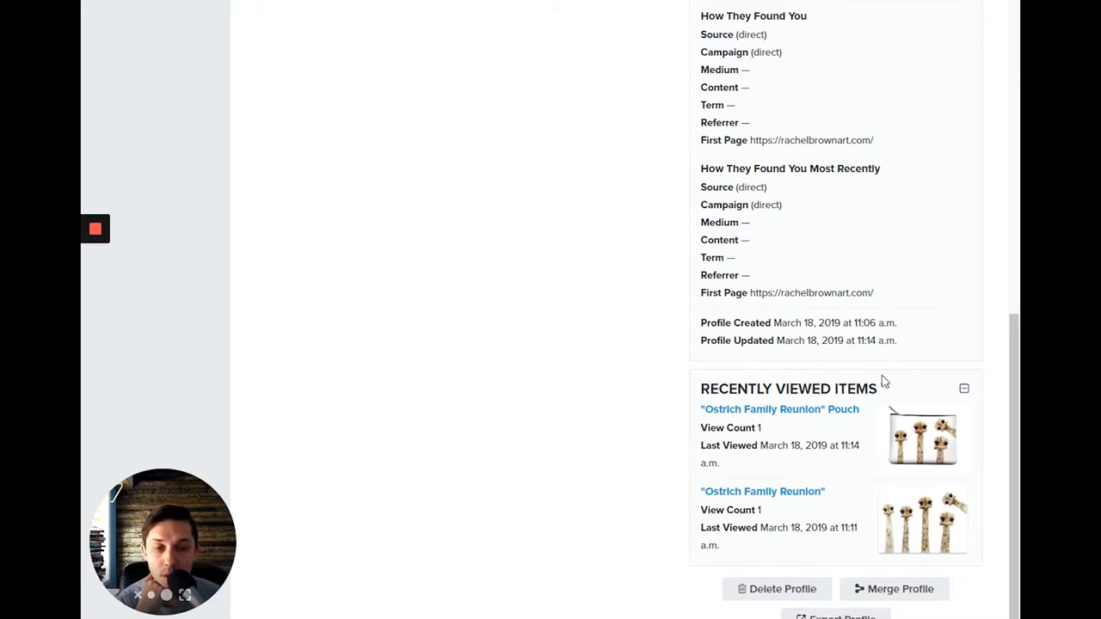
{"action": "scroll", "scroll_direction": "up", "scroll_amount": 3}
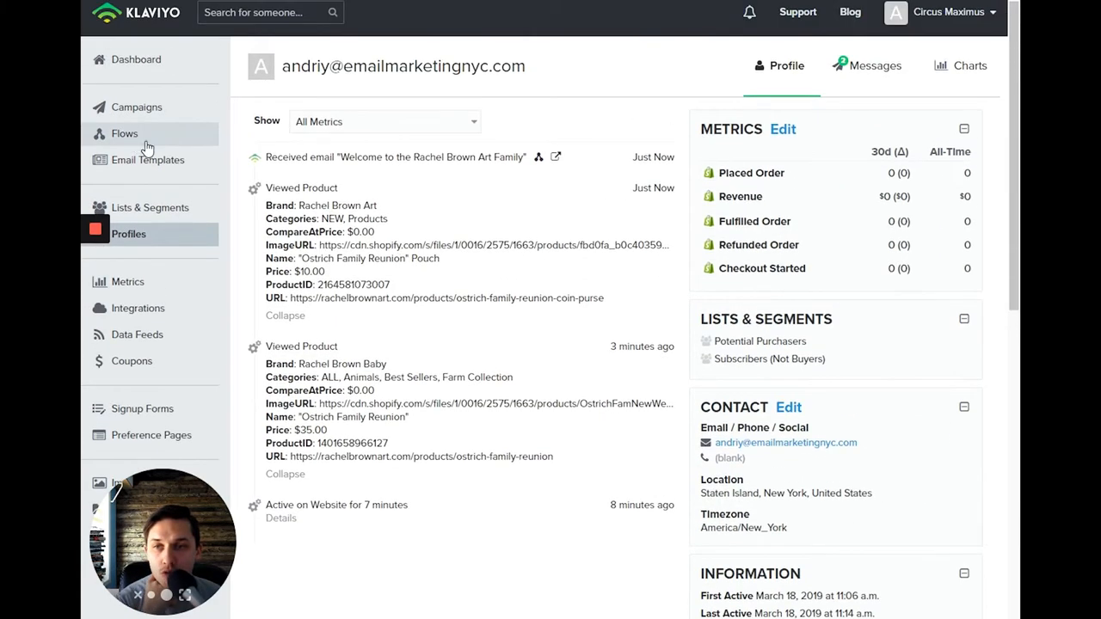
Locate the Browse Abandonment flow via Flows search 'browse' and review its steps for waiting profiles.
{"action": "left_click", "coordinate": [124, 133]}
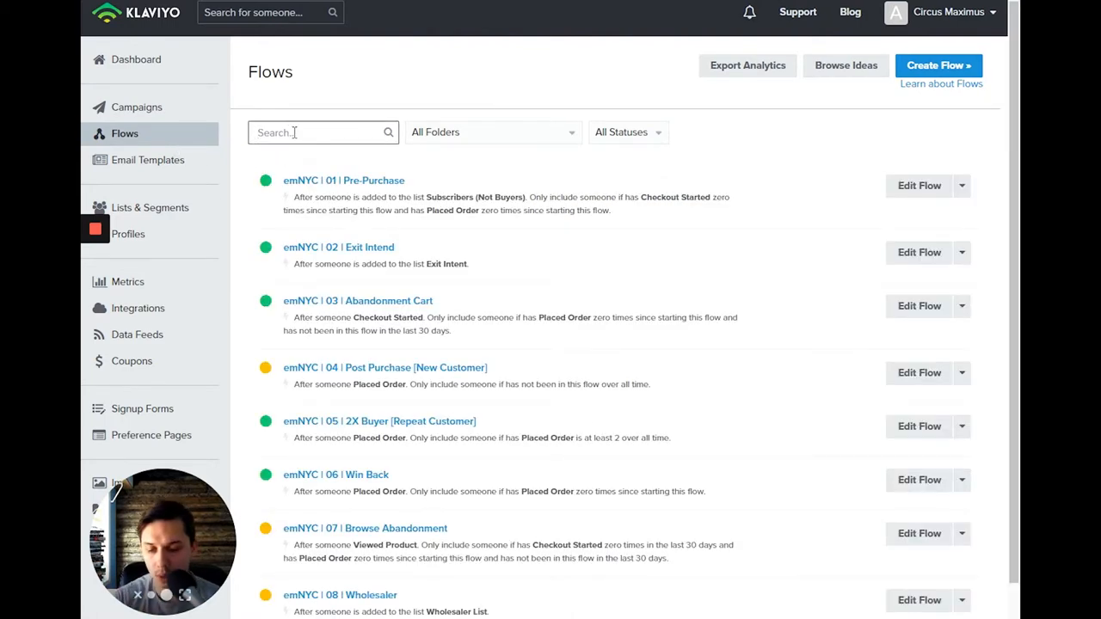
{"action": "type", "text": "browse"}
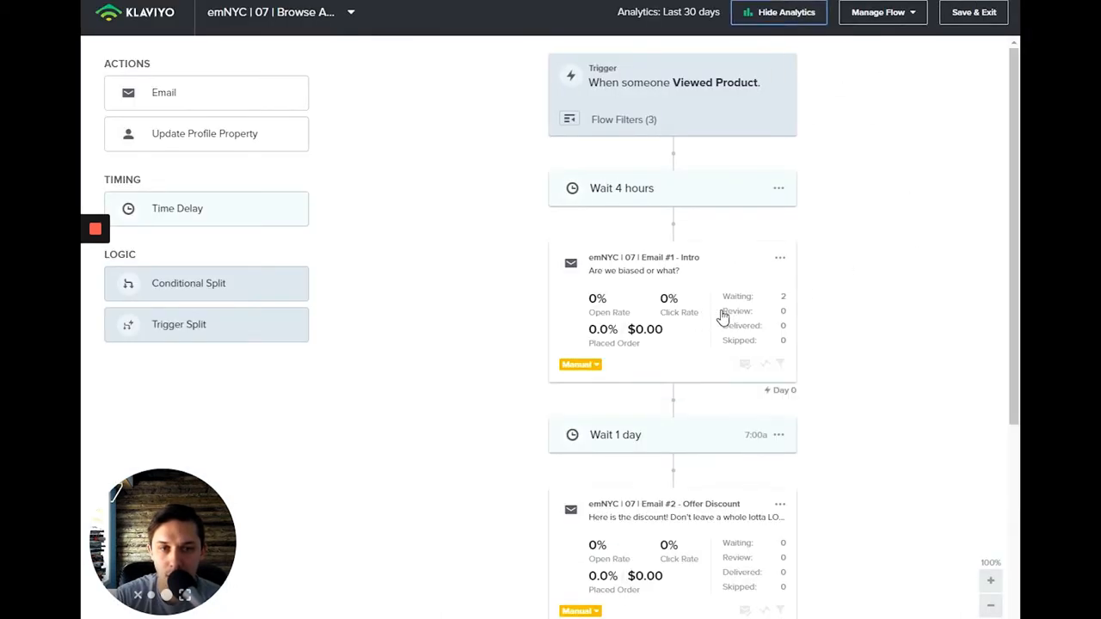
{"action": "mouse_move", "coordinate": [782, 439]}
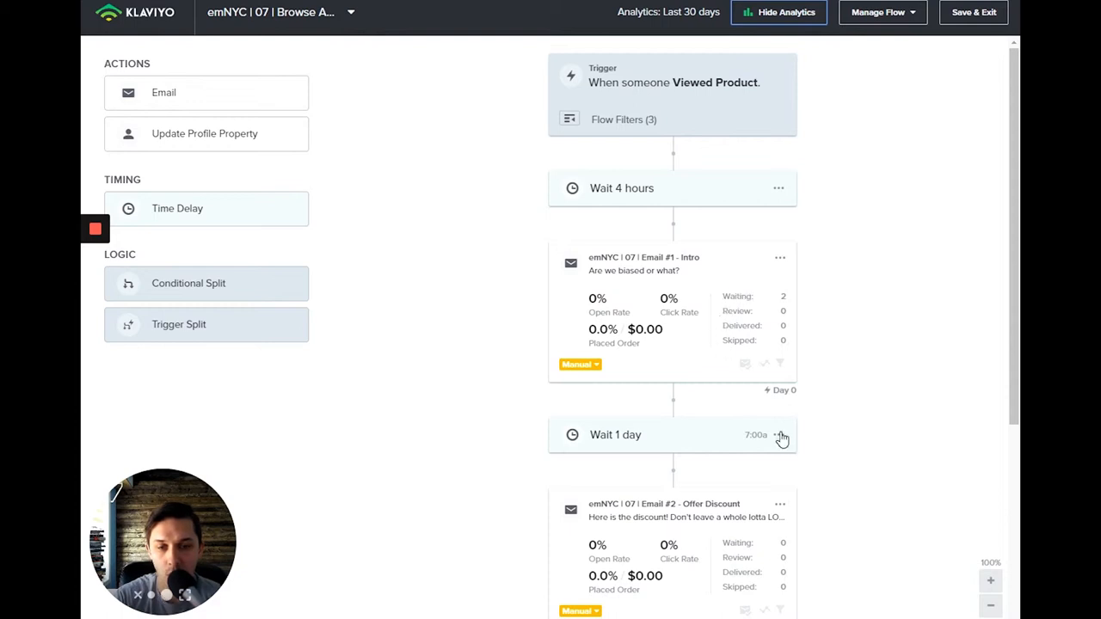
{"action": "scroll", "scroll_direction": "down", "scroll_amount": 3}
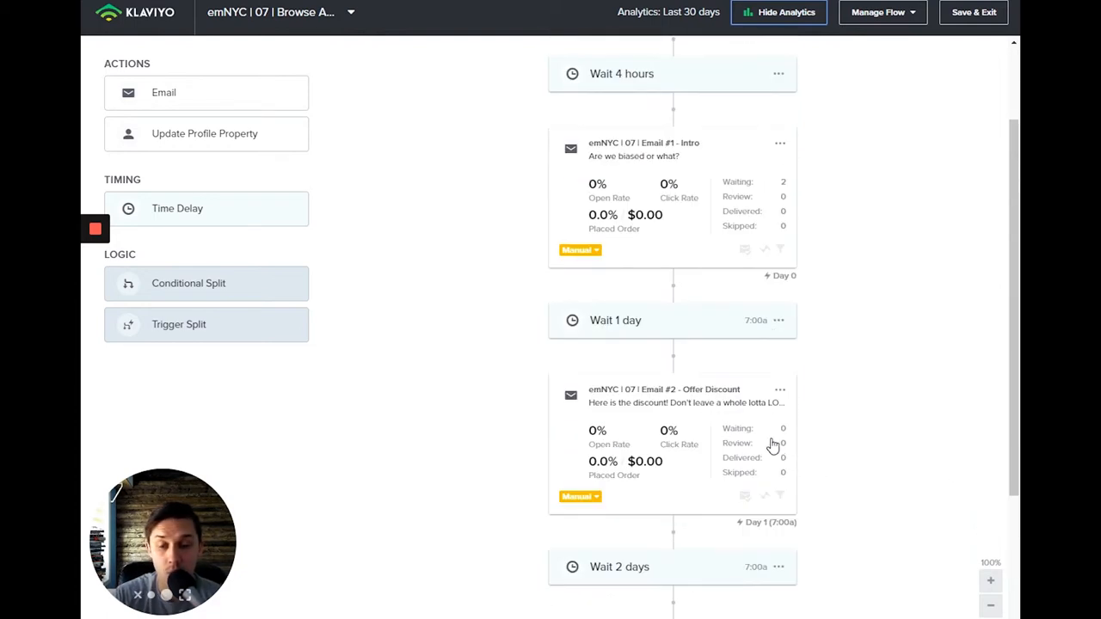
{"action": "mouse_move", "coordinate": [632, 451]}
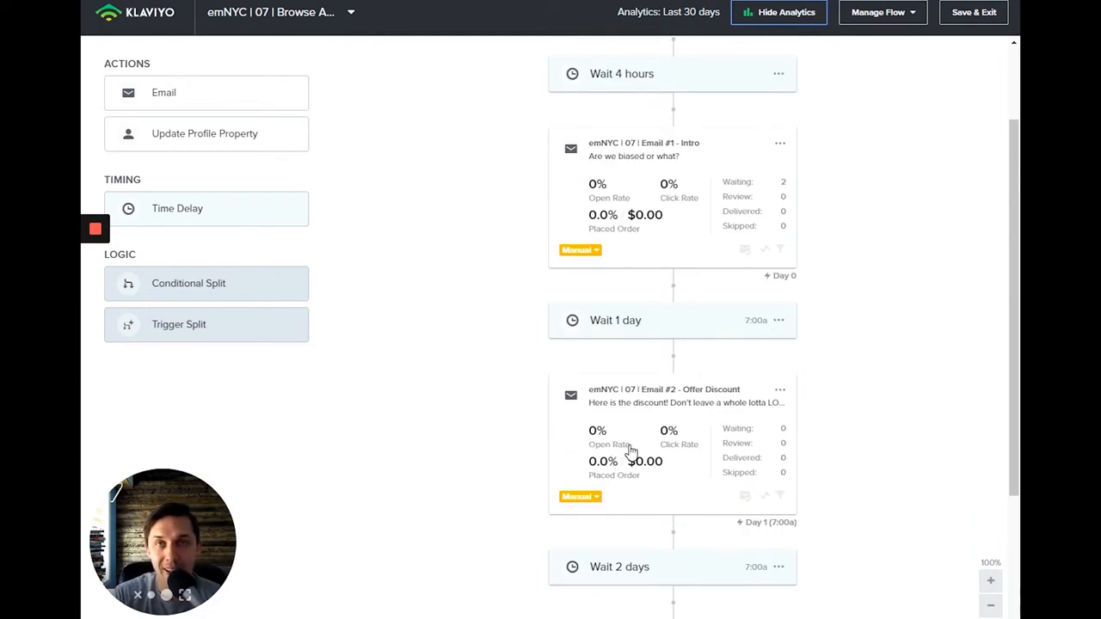
{"action": "scroll", "scroll_direction": "up", "scroll_amount": 3}
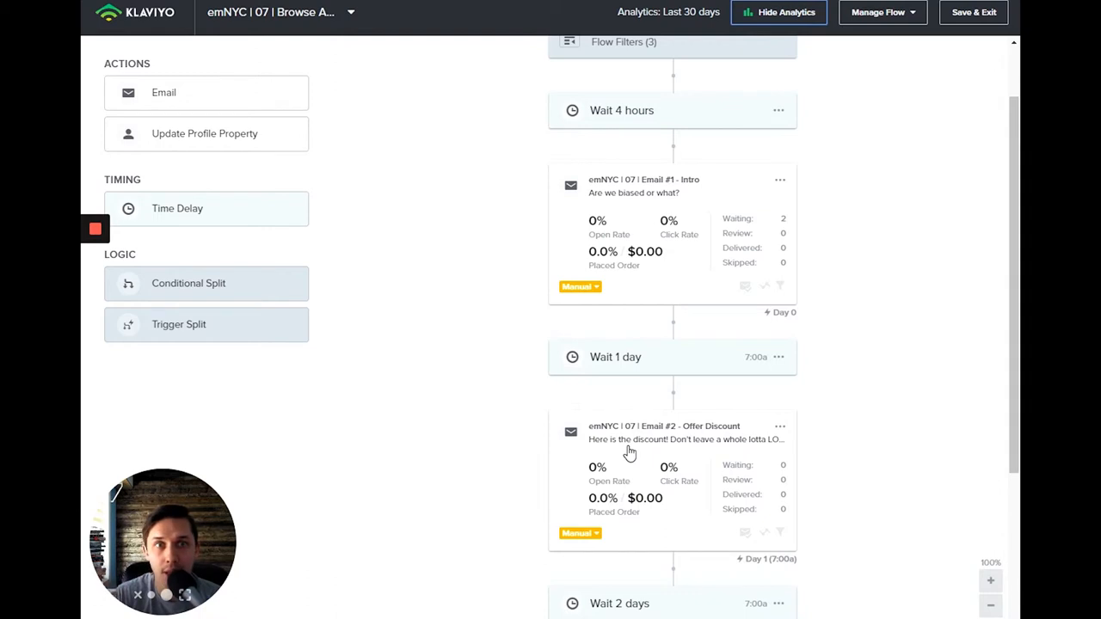
{"action": "mouse_move", "coordinate": [303, 66]}
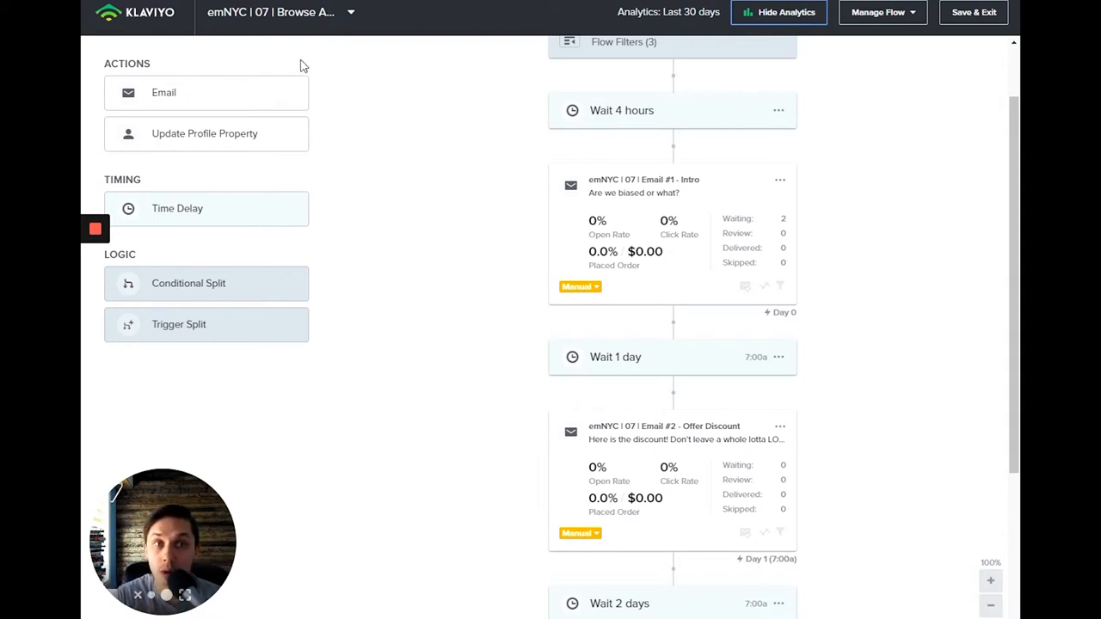
{"action": "mouse_move", "coordinate": [259, 65]}
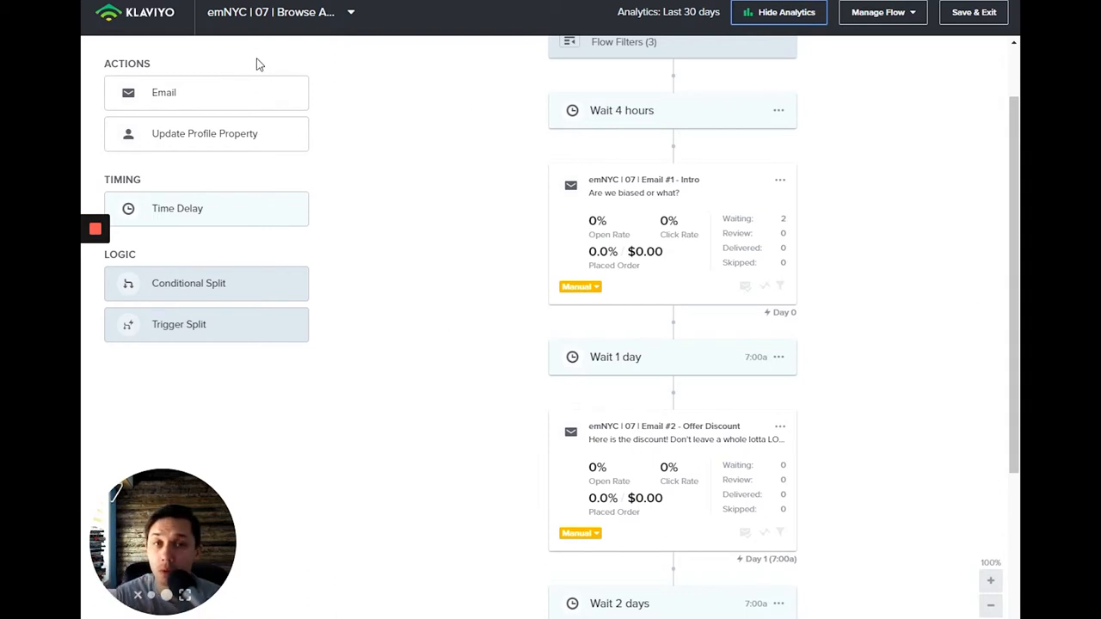
{"action": "mouse_move", "coordinate": [243, 69]}
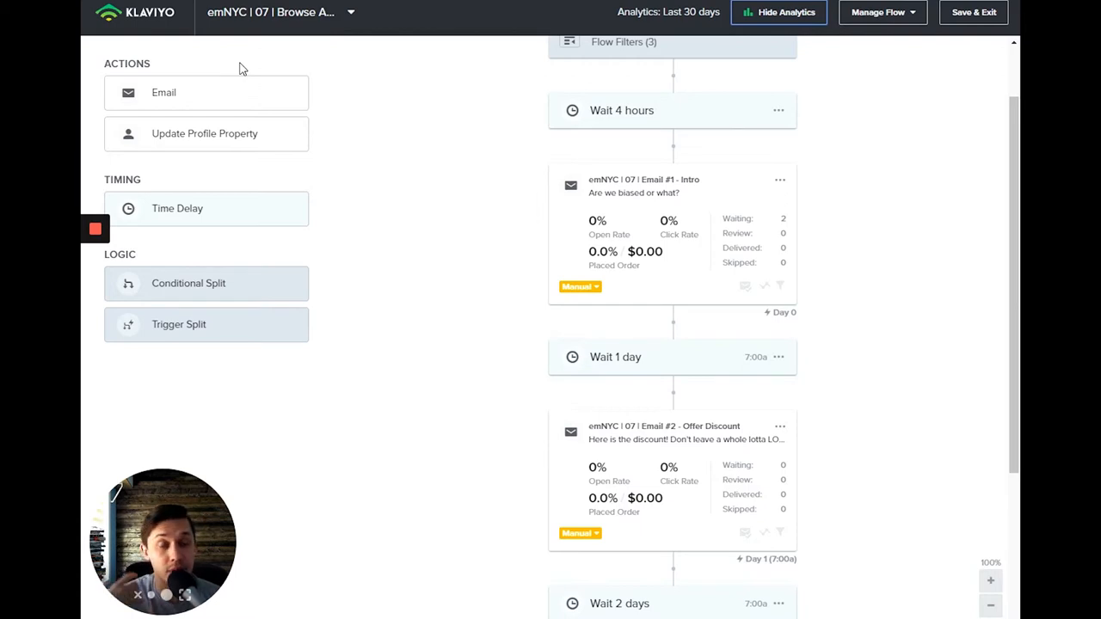
{"action": "mouse_move", "coordinate": [189, 69]}
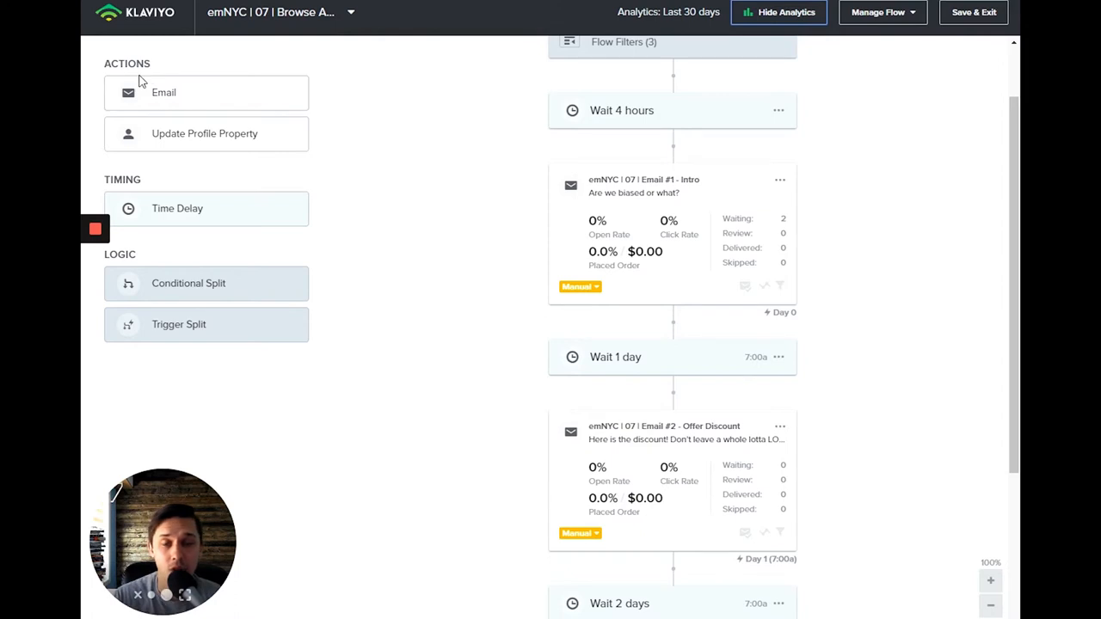
{"action": "mouse_move", "coordinate": [110, 83]}
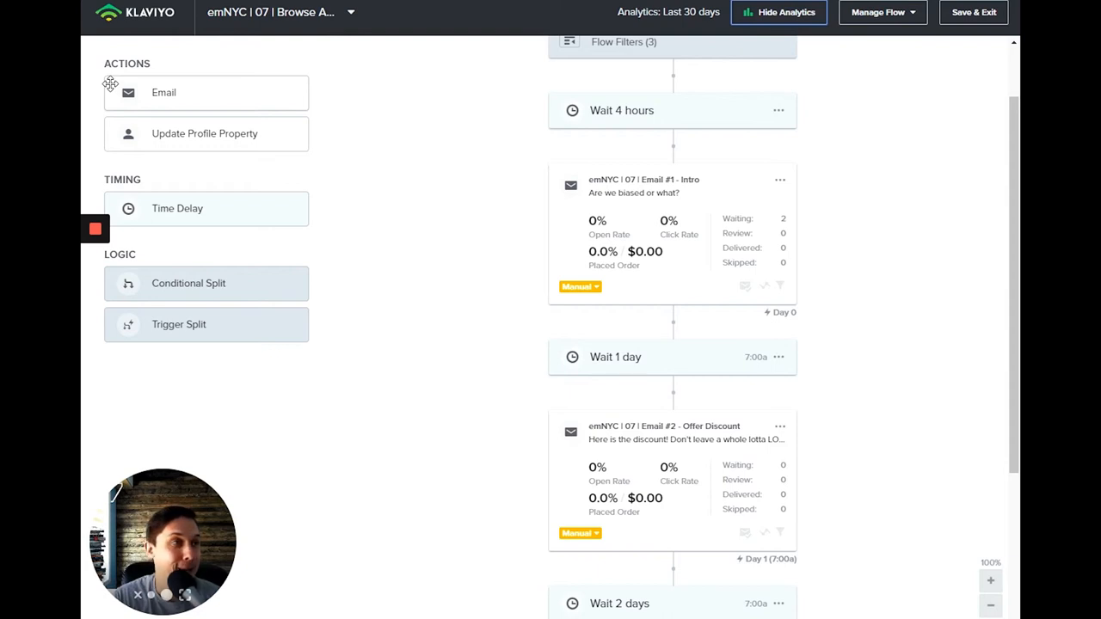
{"action": "mouse_move", "coordinate": [112, 80]}
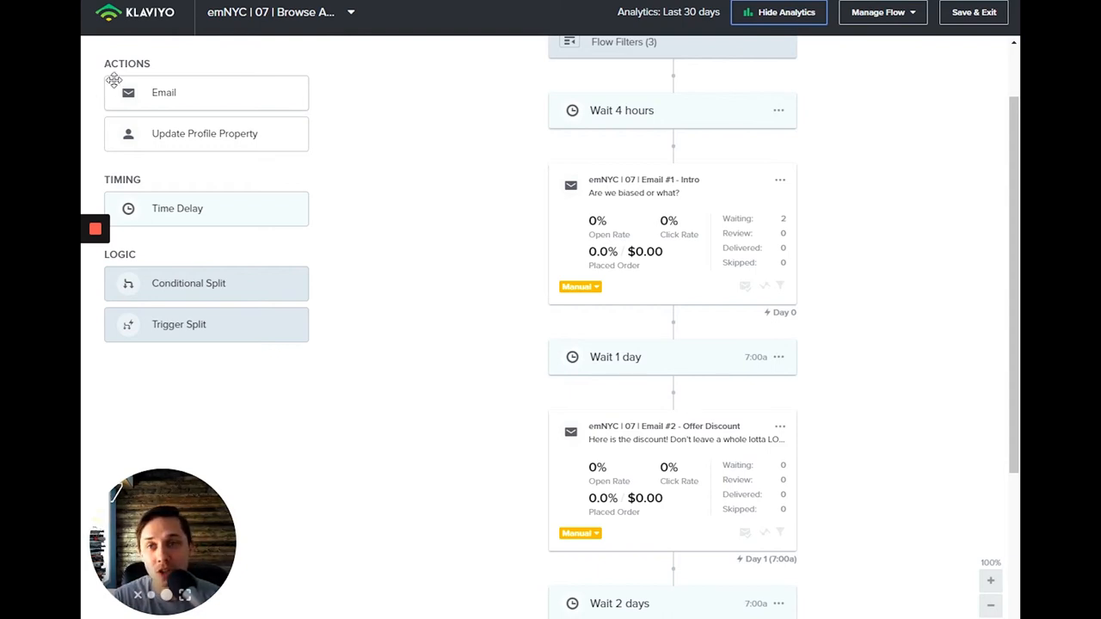